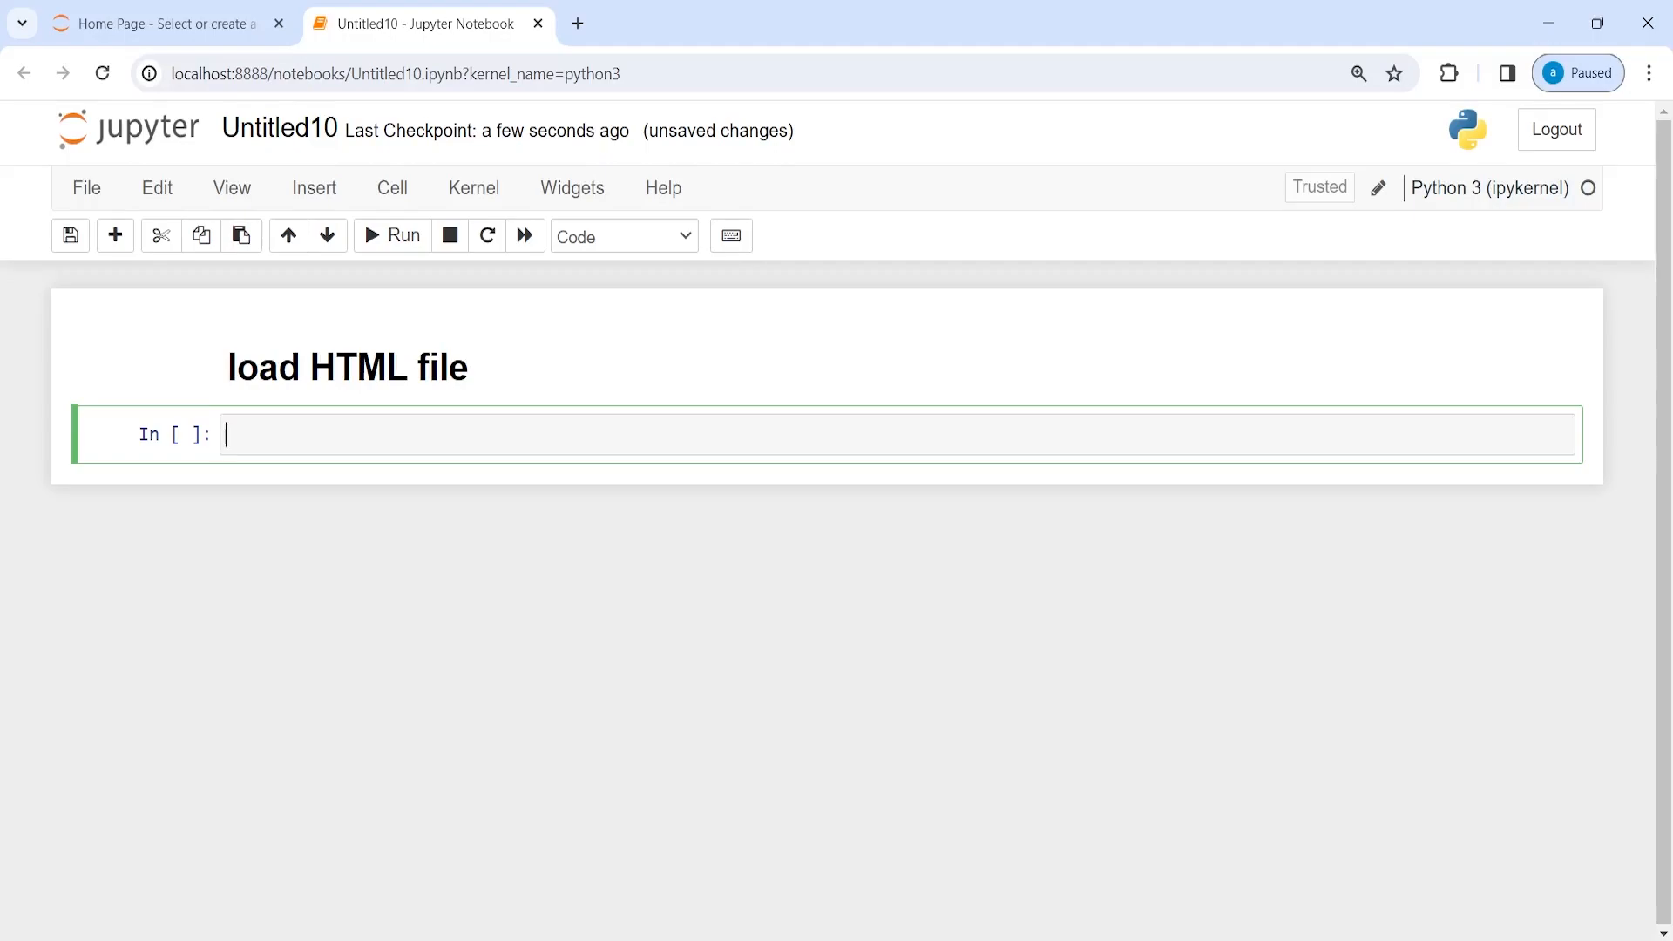
- Import UnstructuredHTMLLoader from langchain_community.document_loaders with Tab completion and run the cell
text(from lang)
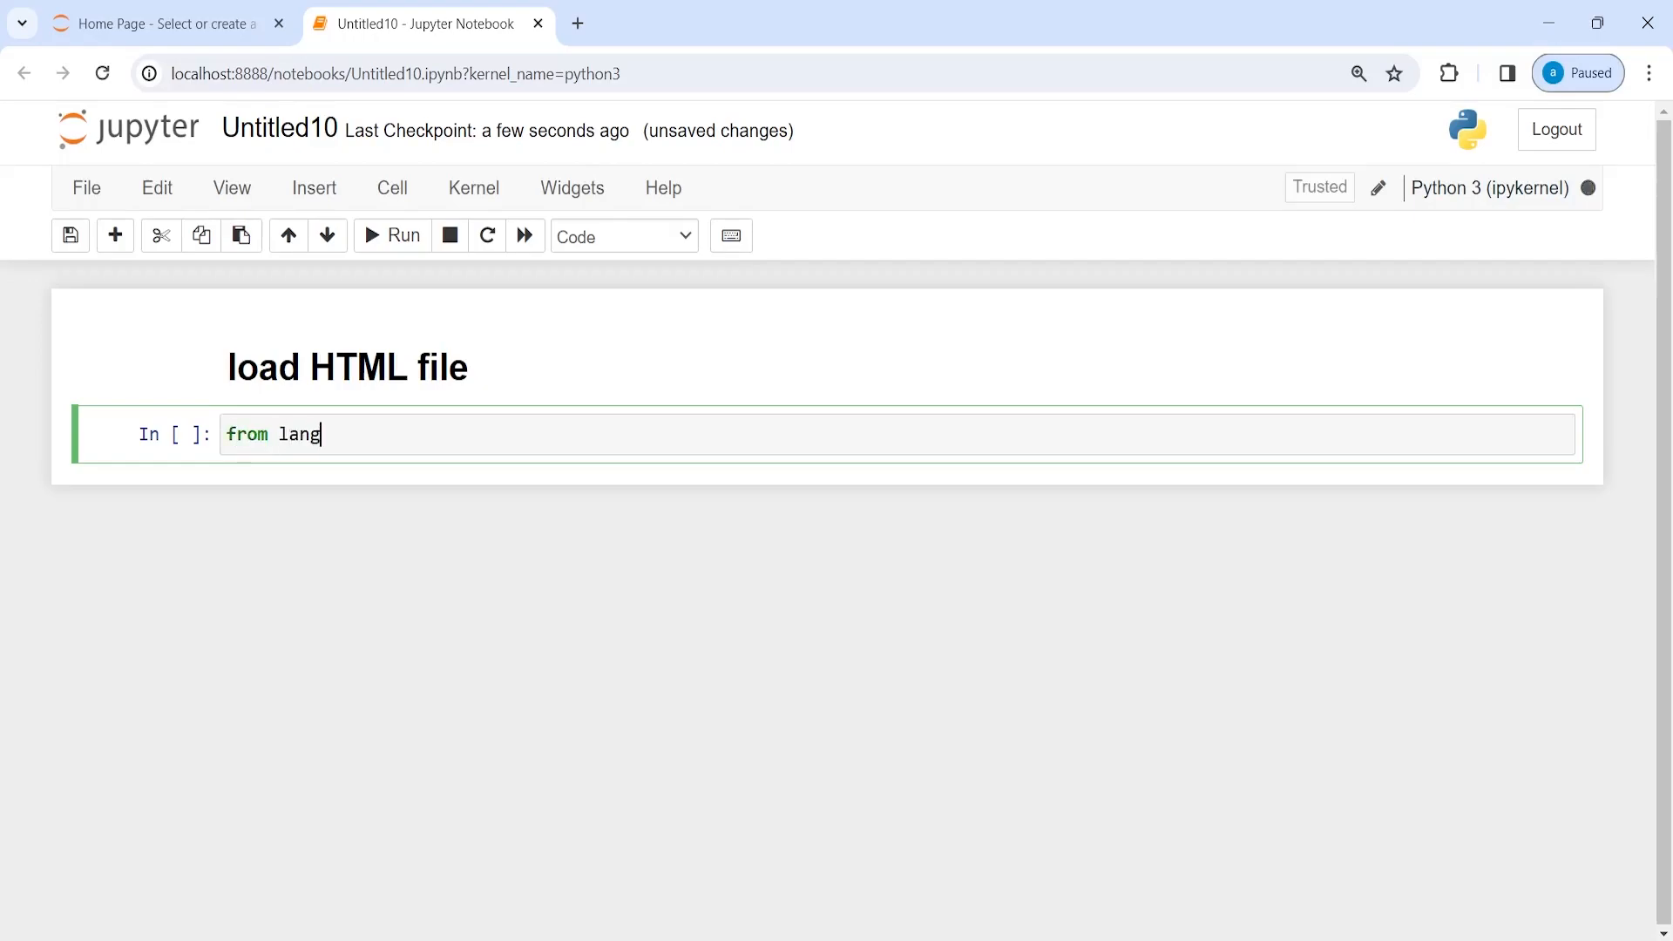
key(Tab)
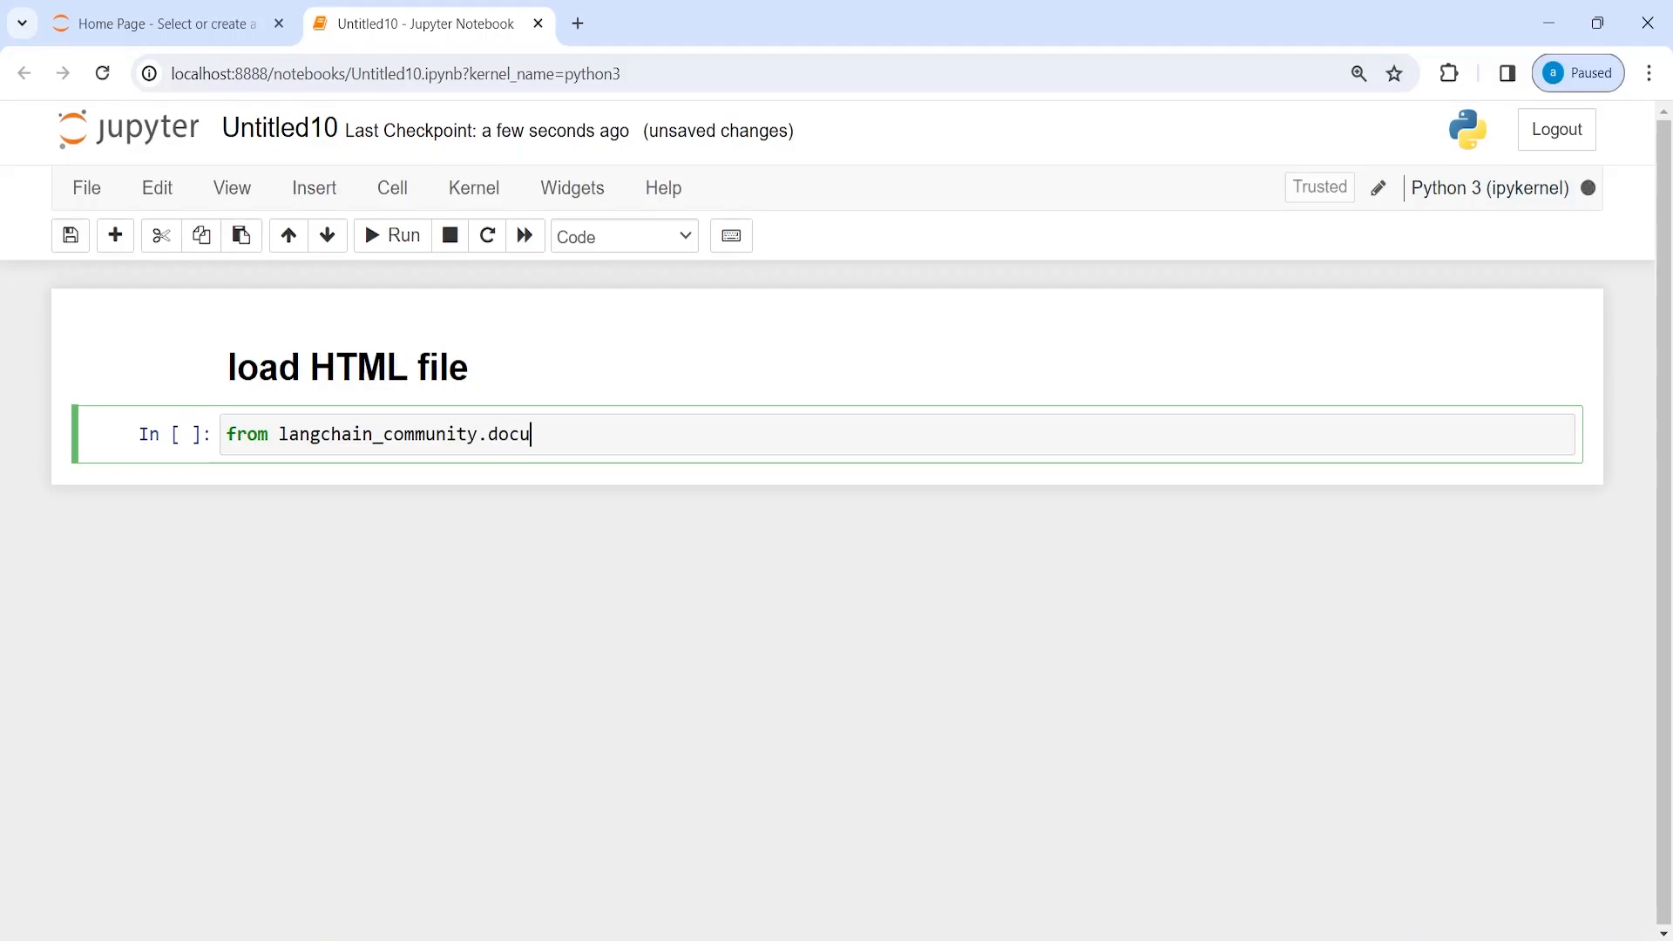
text(ment_loaders import U)
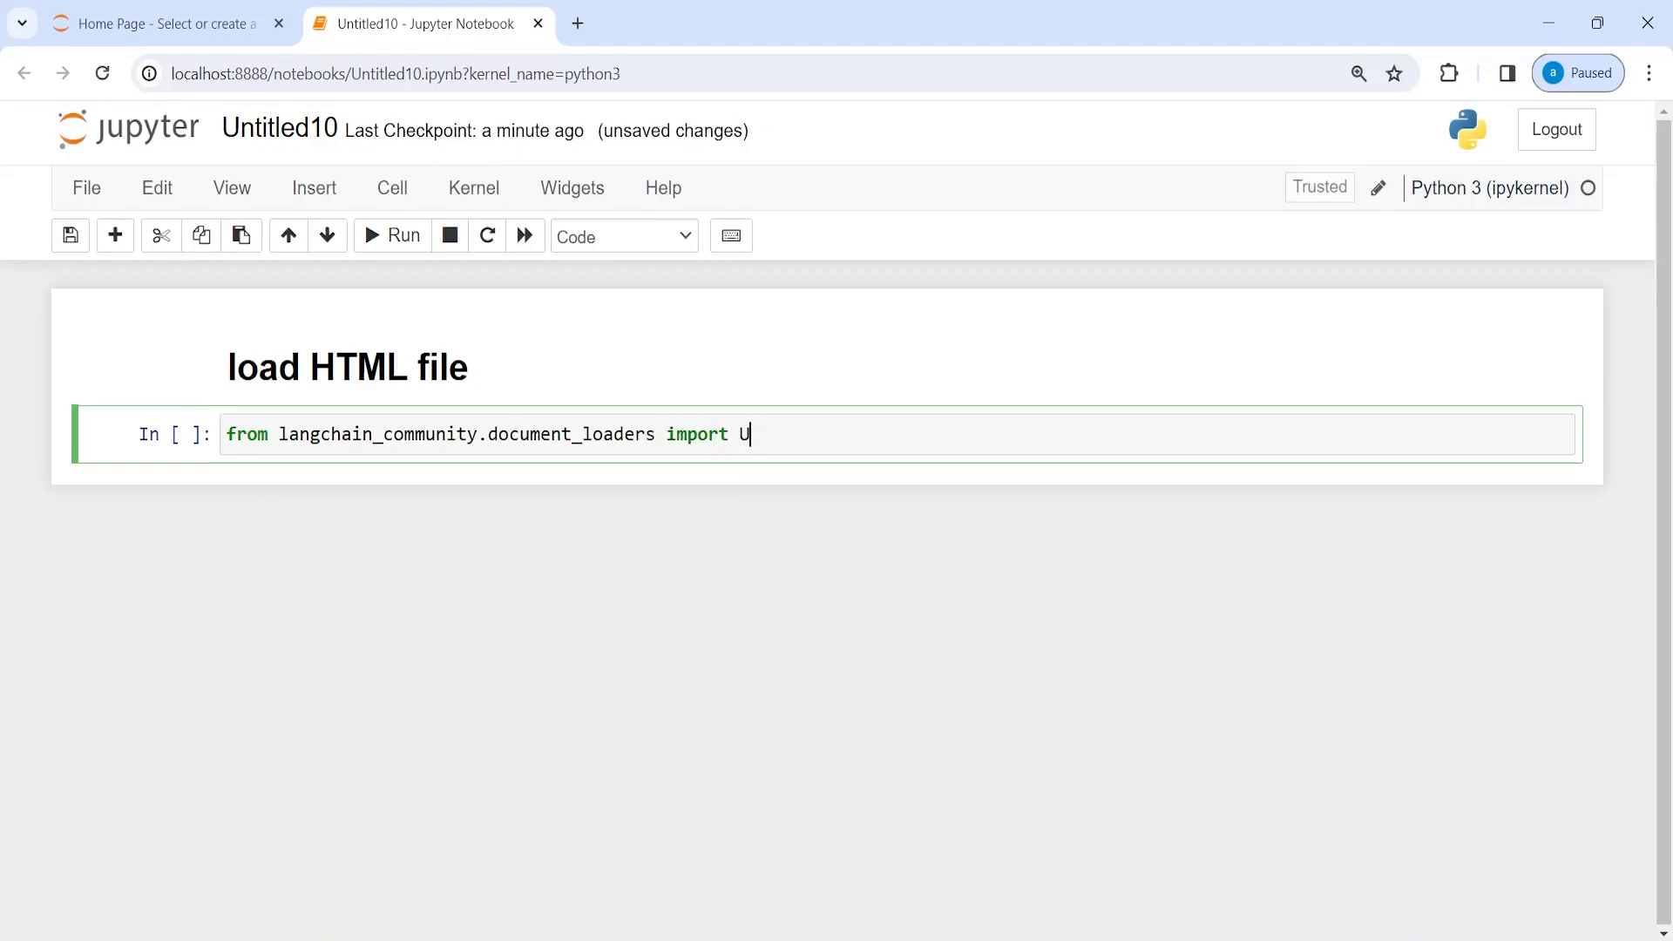
text(ns)
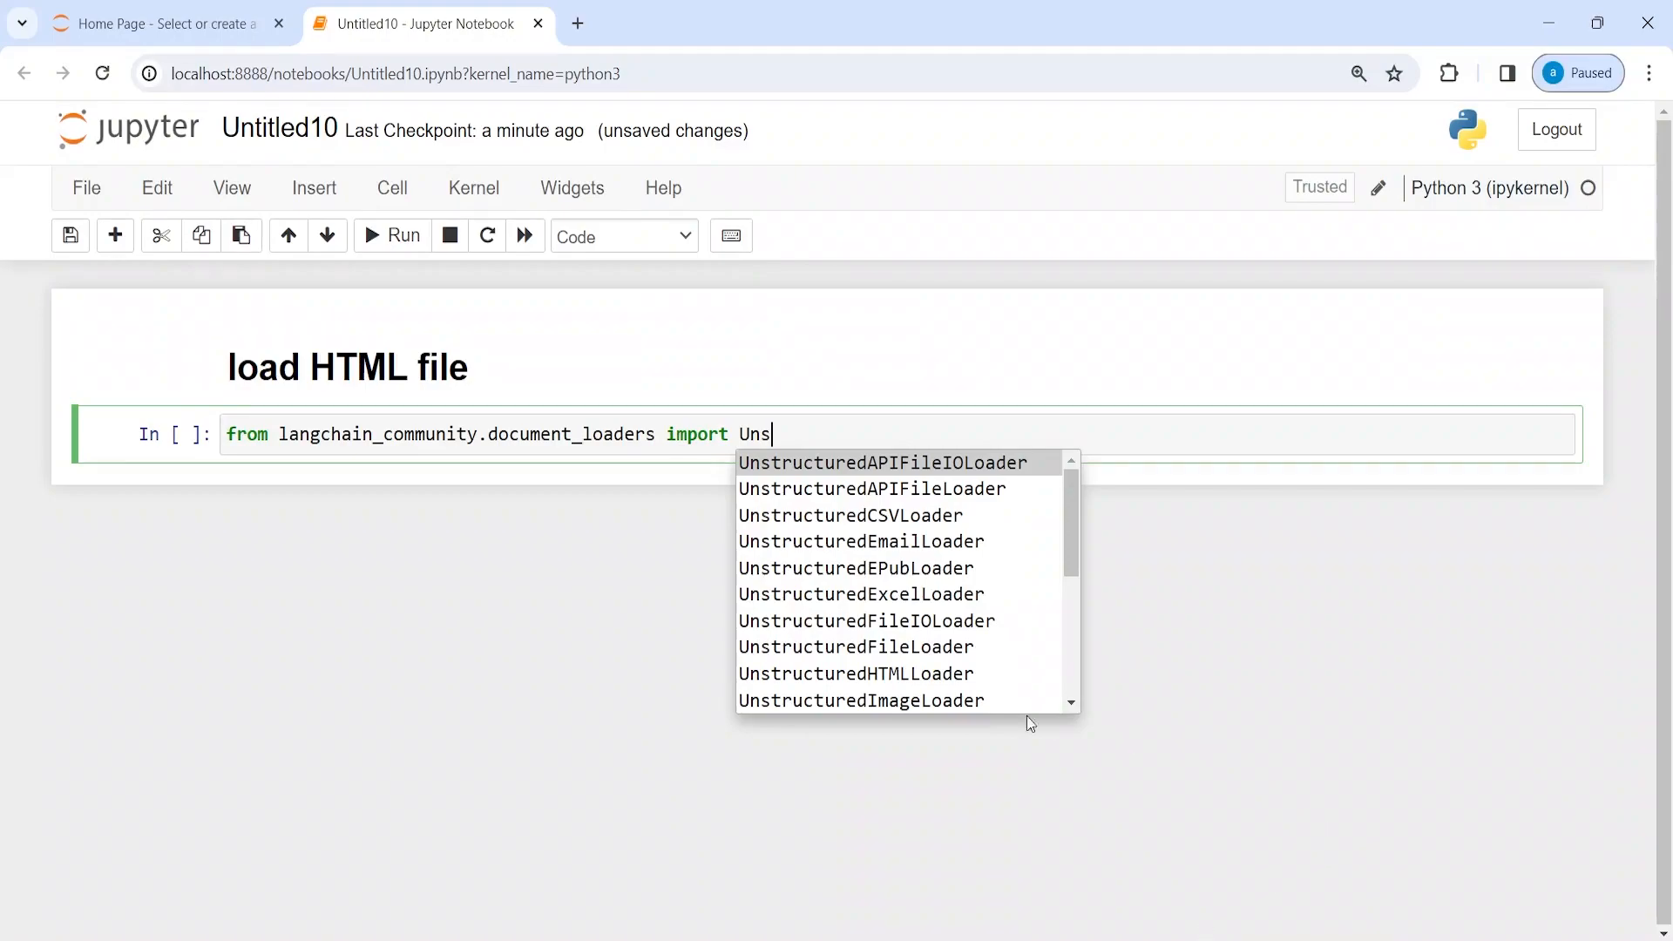
click(853, 674)
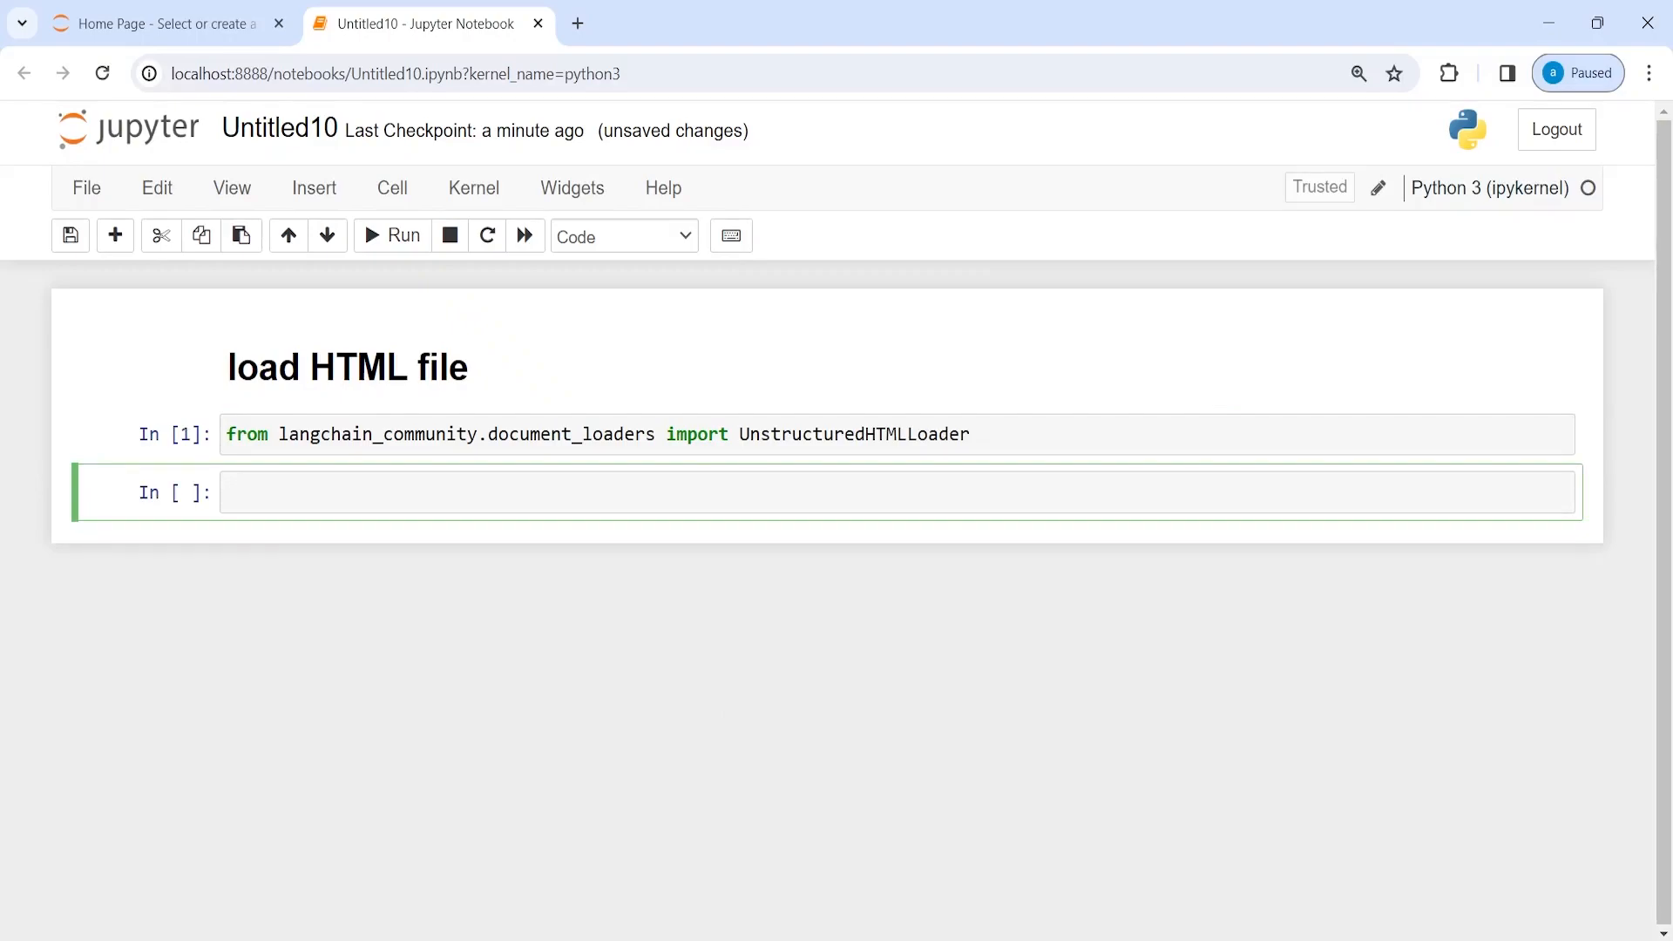
- List the folder with ls, create loader = UnstructuredHTMLLoader('sample.html'), and display the loader
text(l)
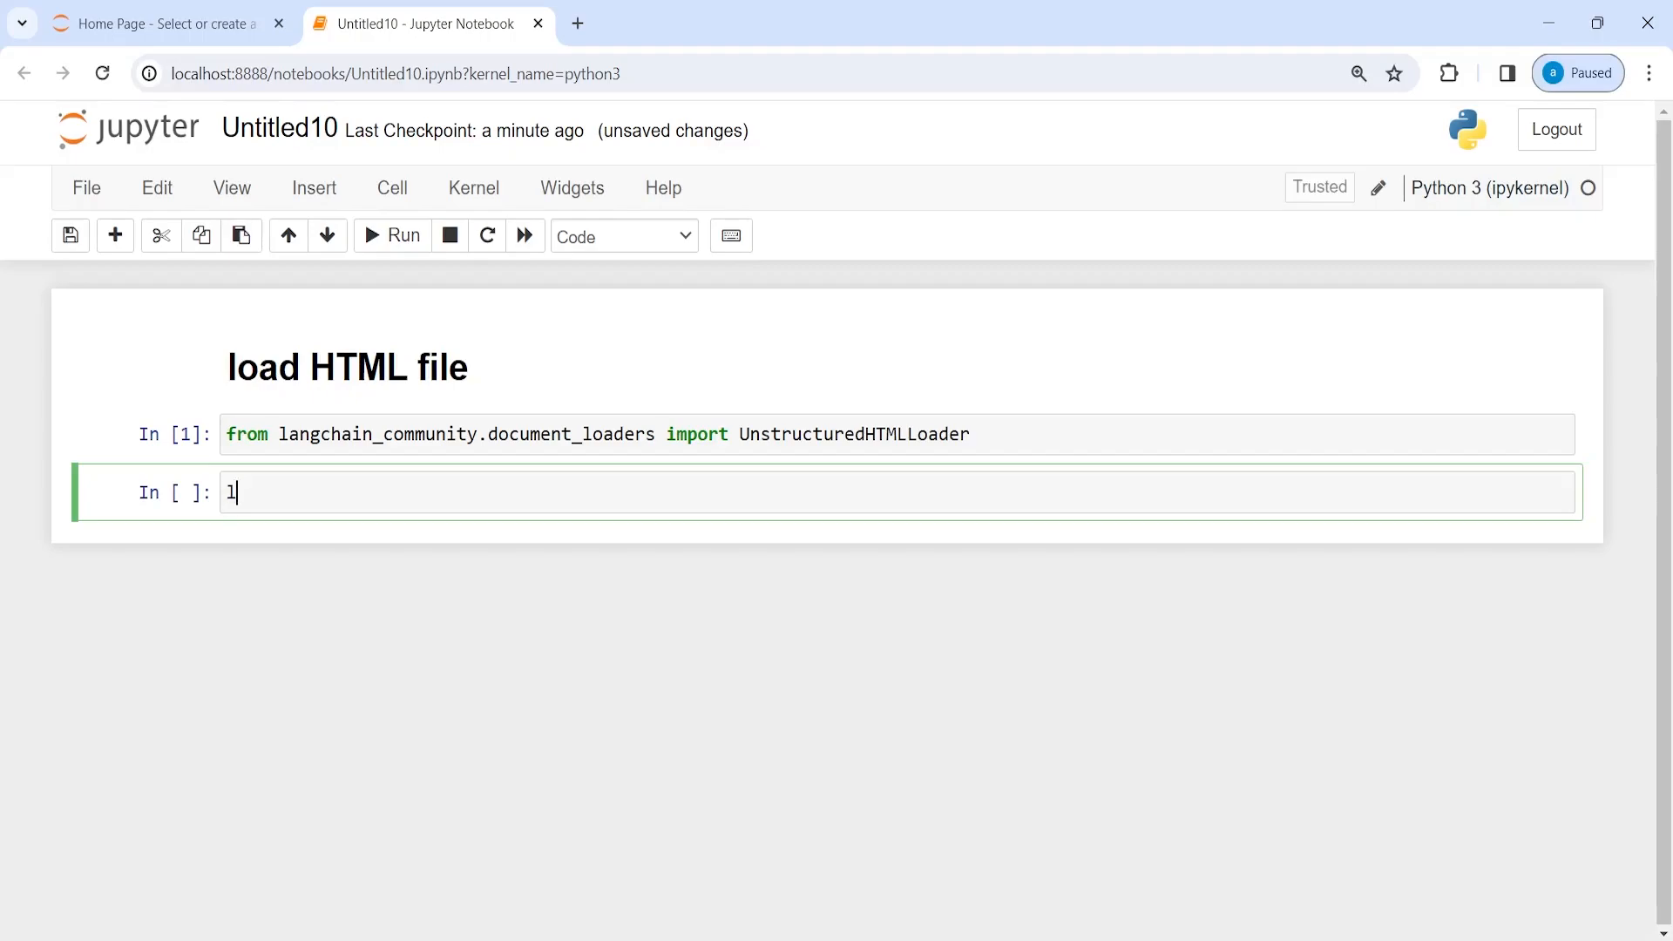
text(loader = U)
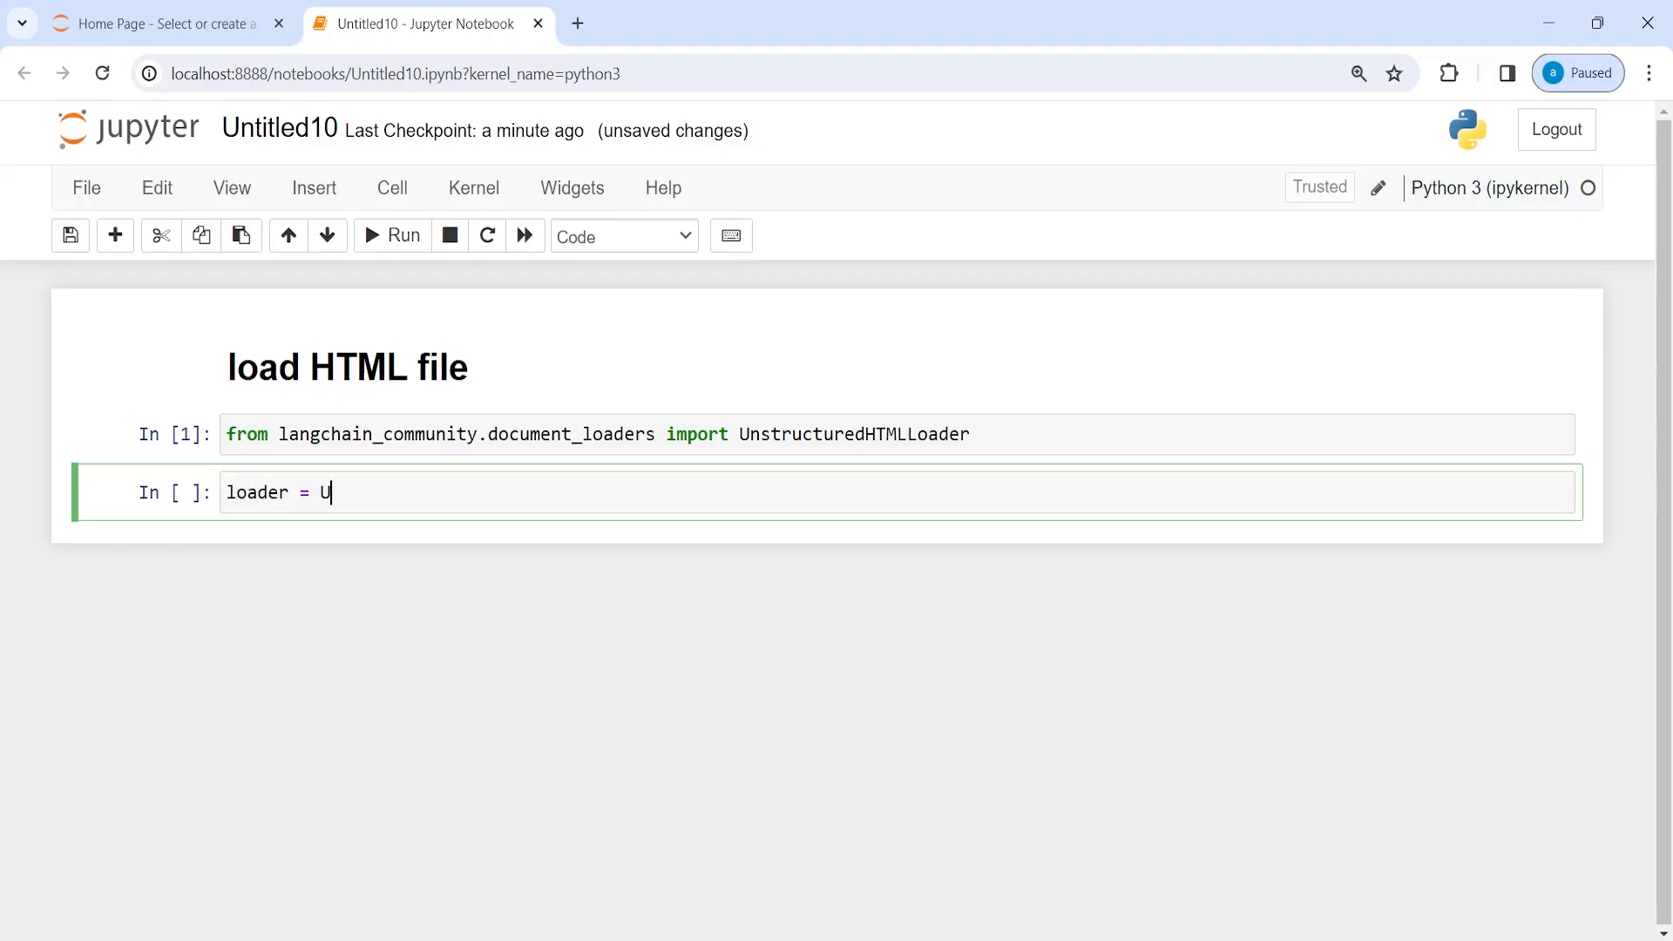
text(n)
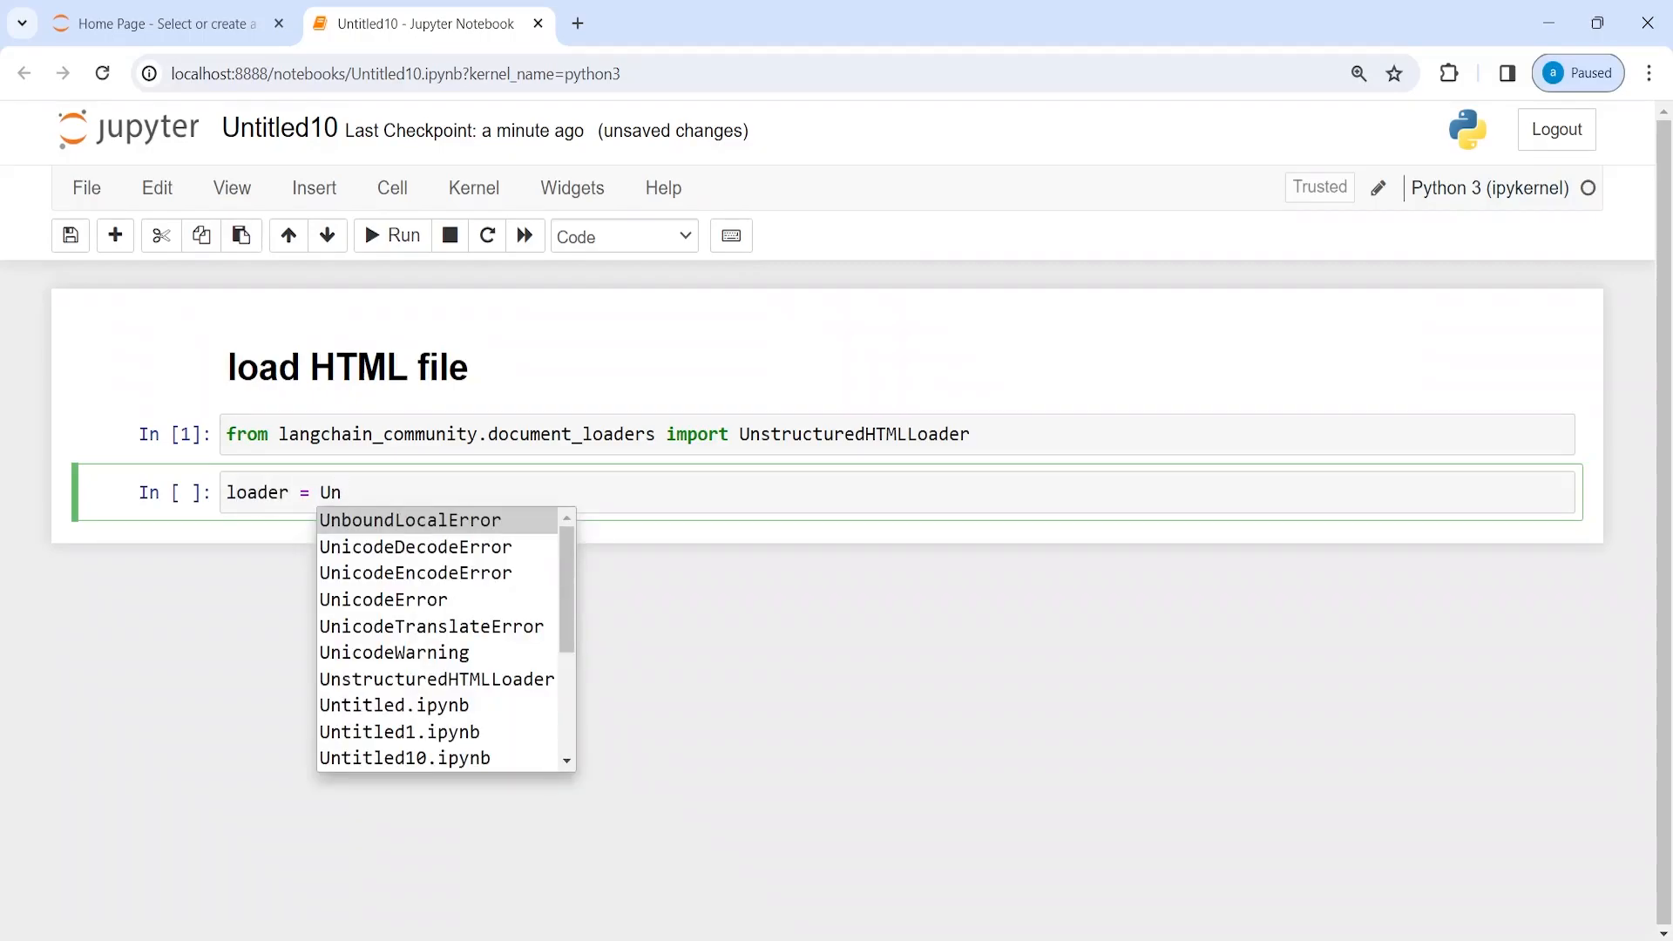
click(436, 679)
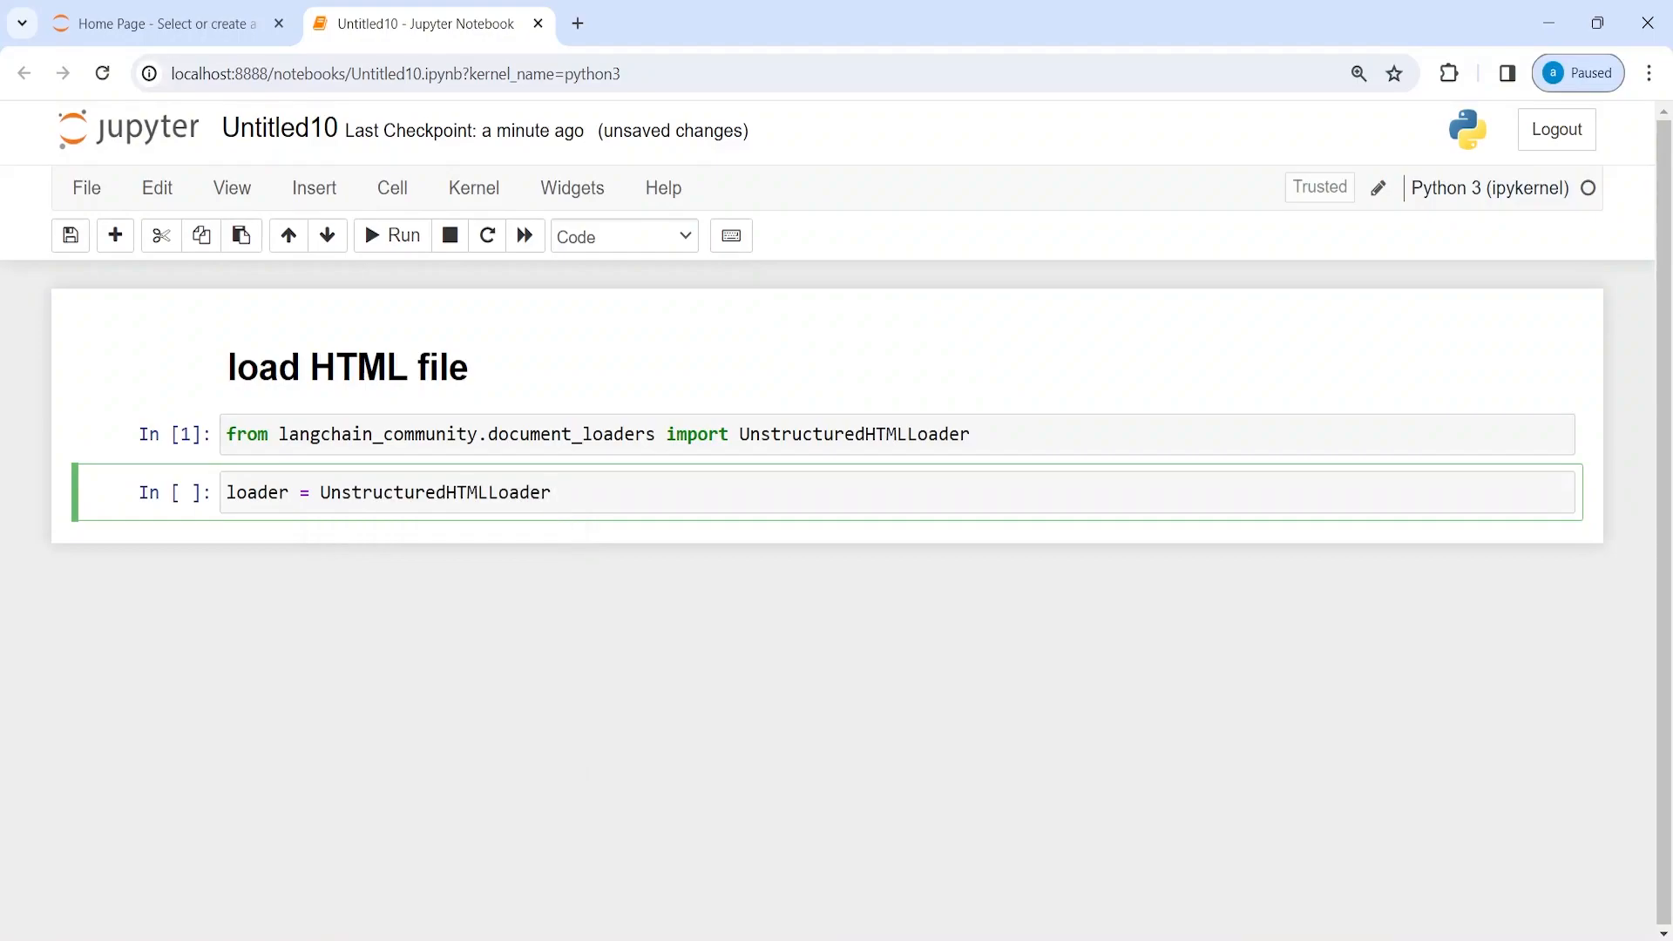
text(())
text(ls)
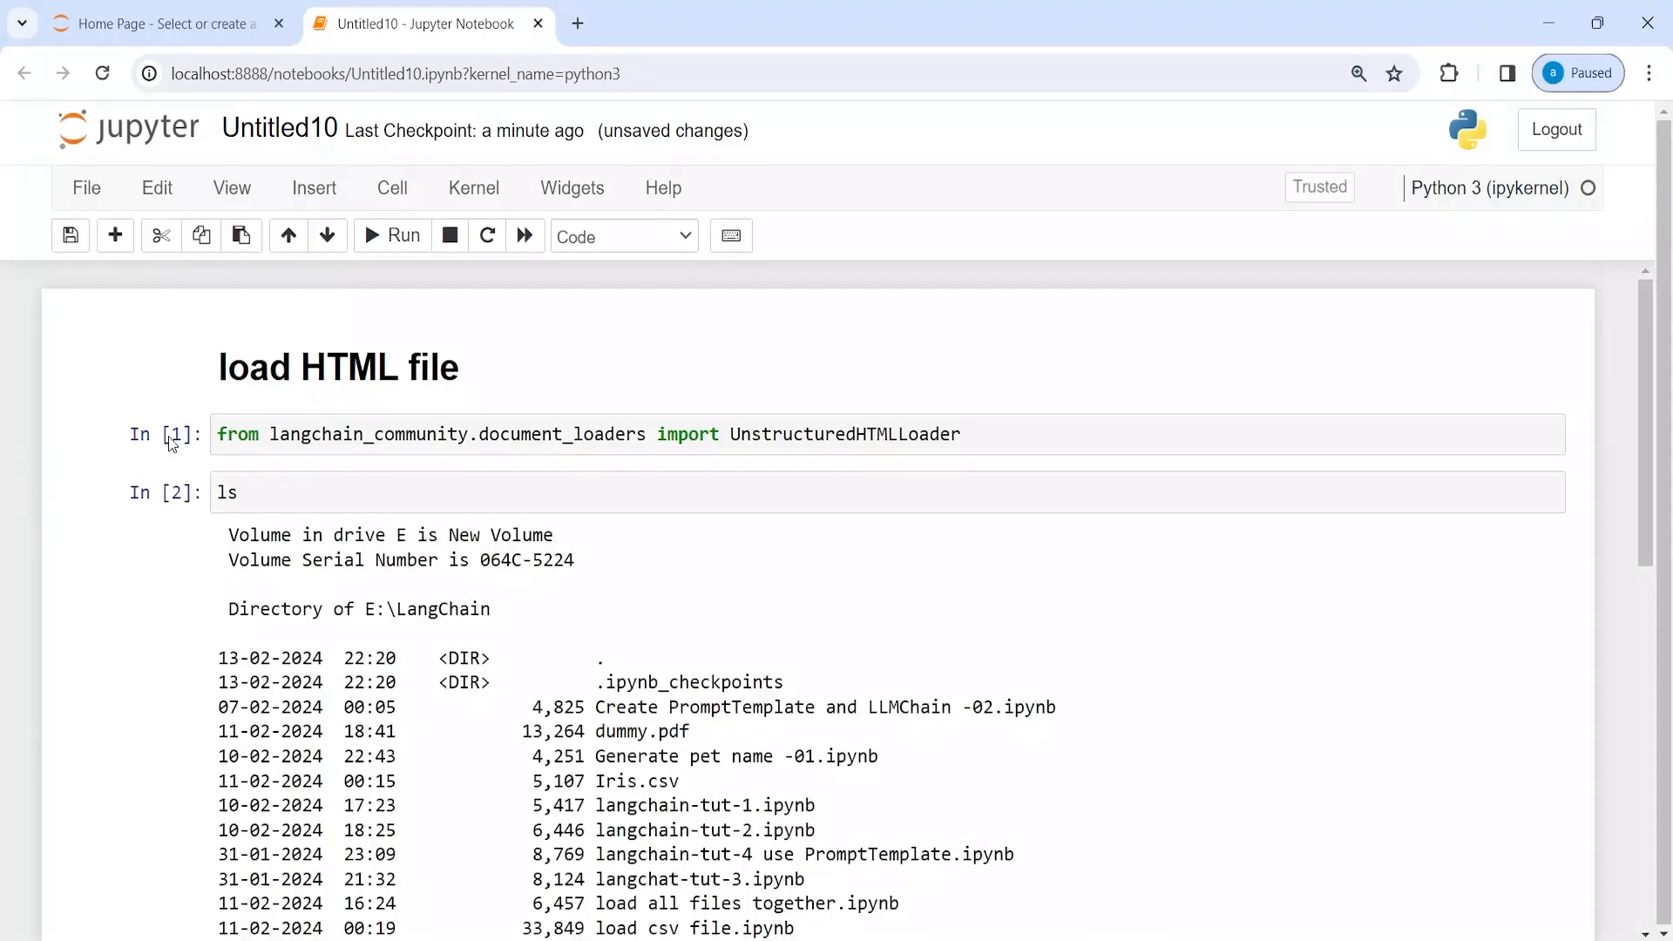
scroll(down, 3)
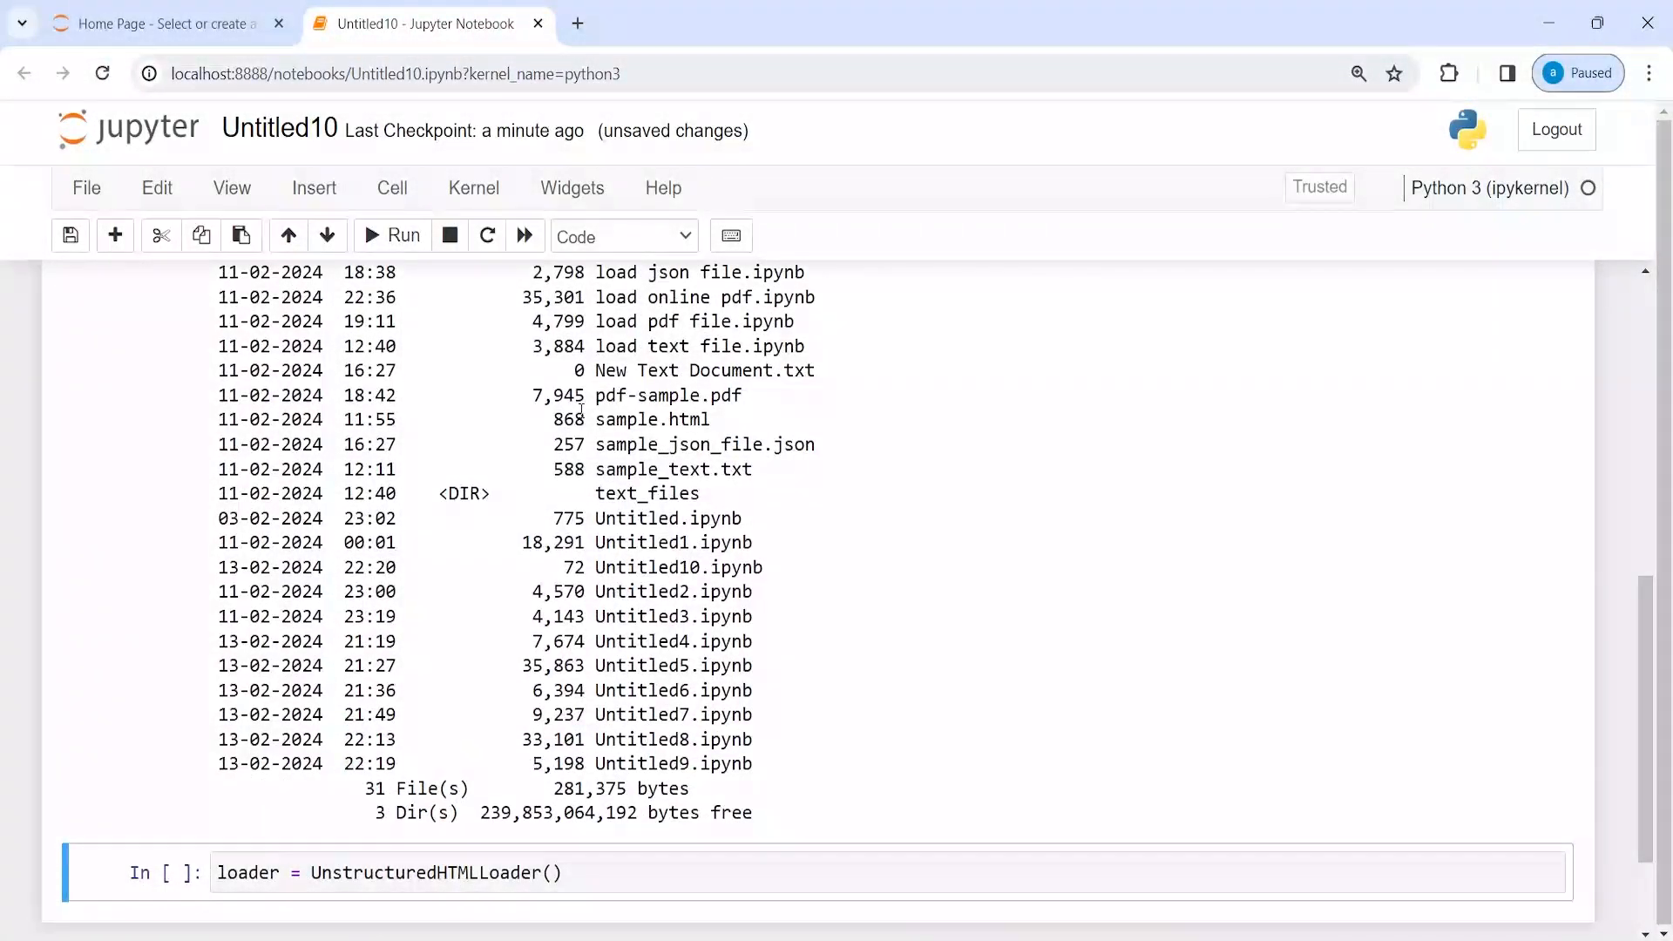
double_click(650, 420)
text('sample.html)
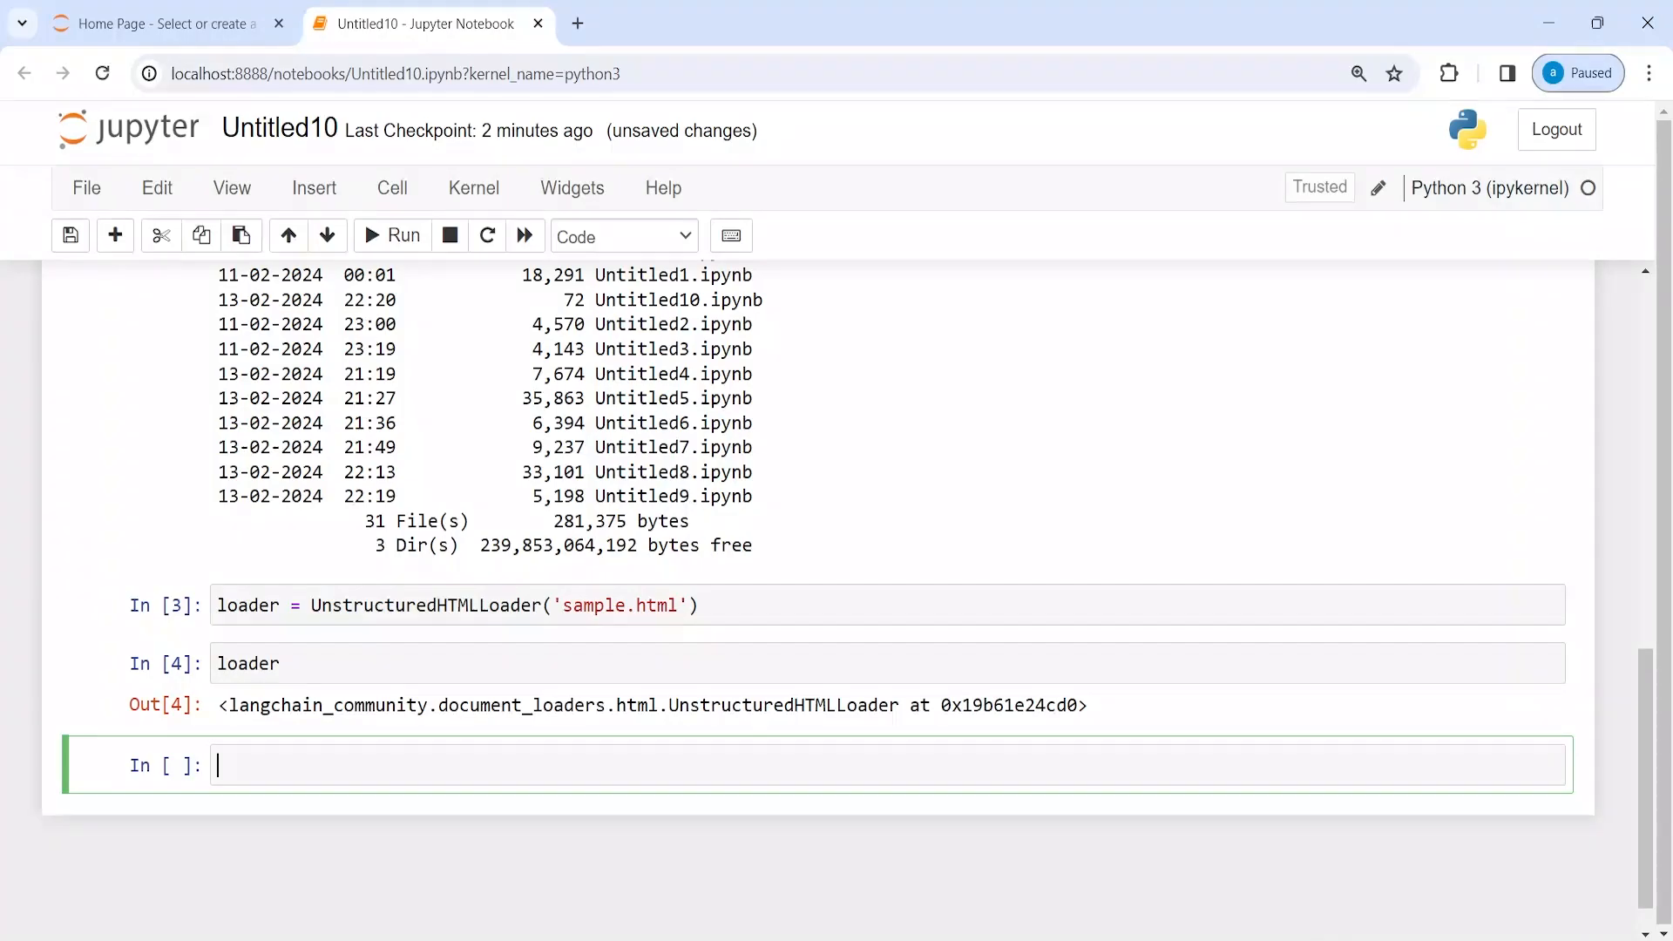
- Run data = loader.load() and echo data, showing one 'Hello, World!' Document from sample.html
text(data)
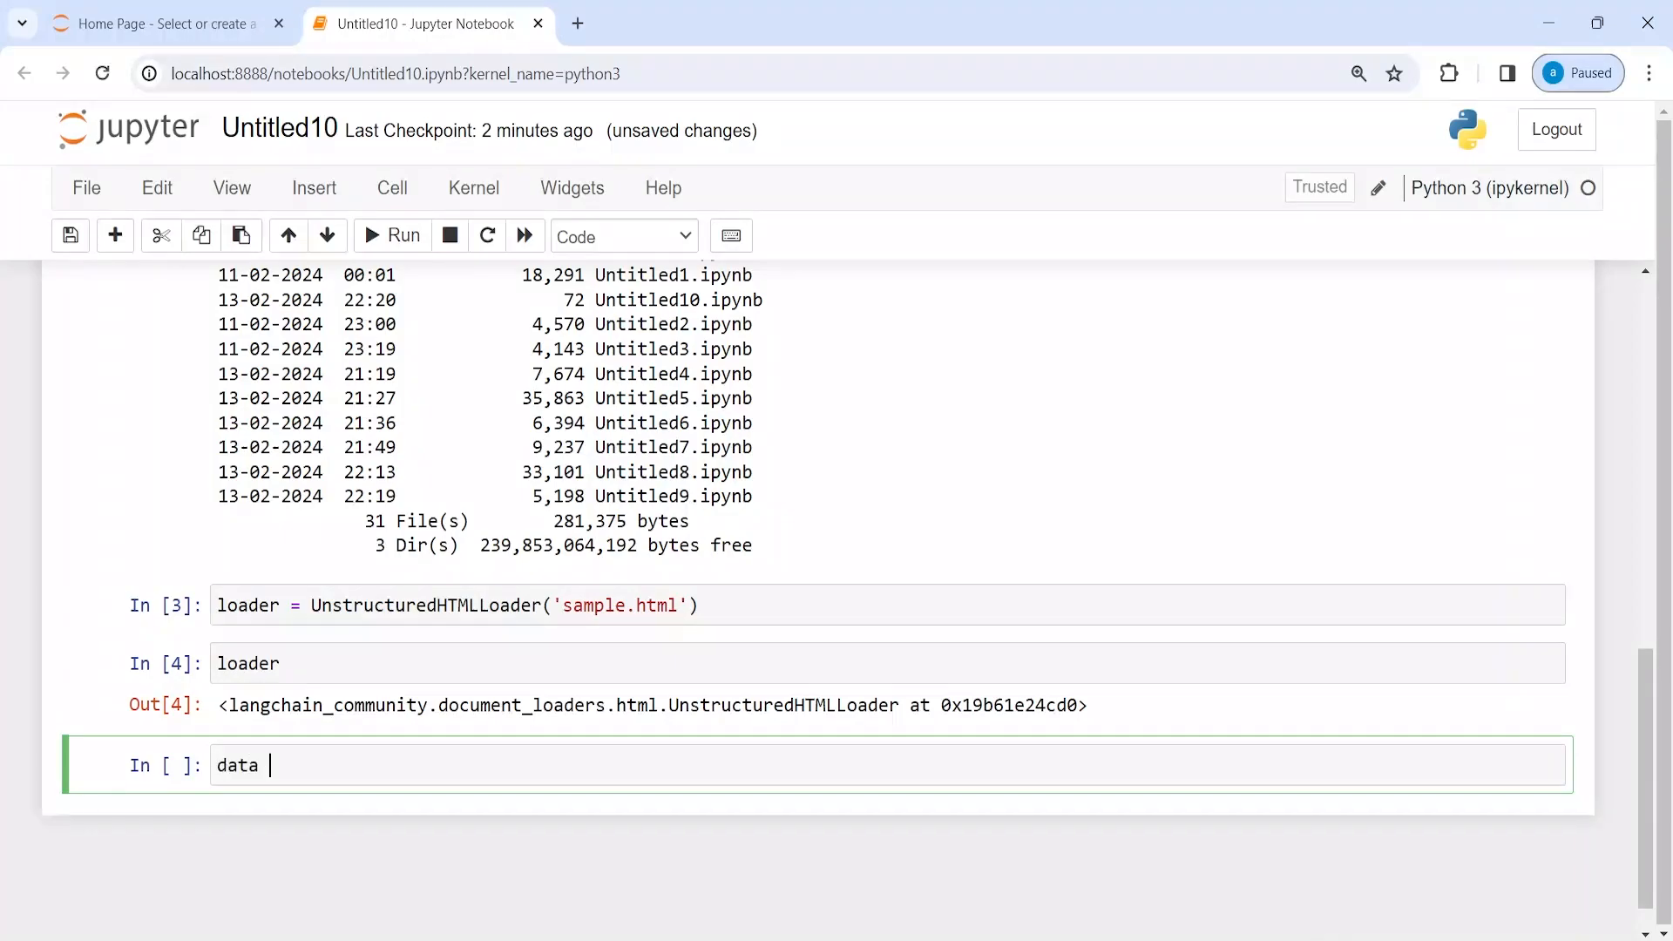
text(= load)
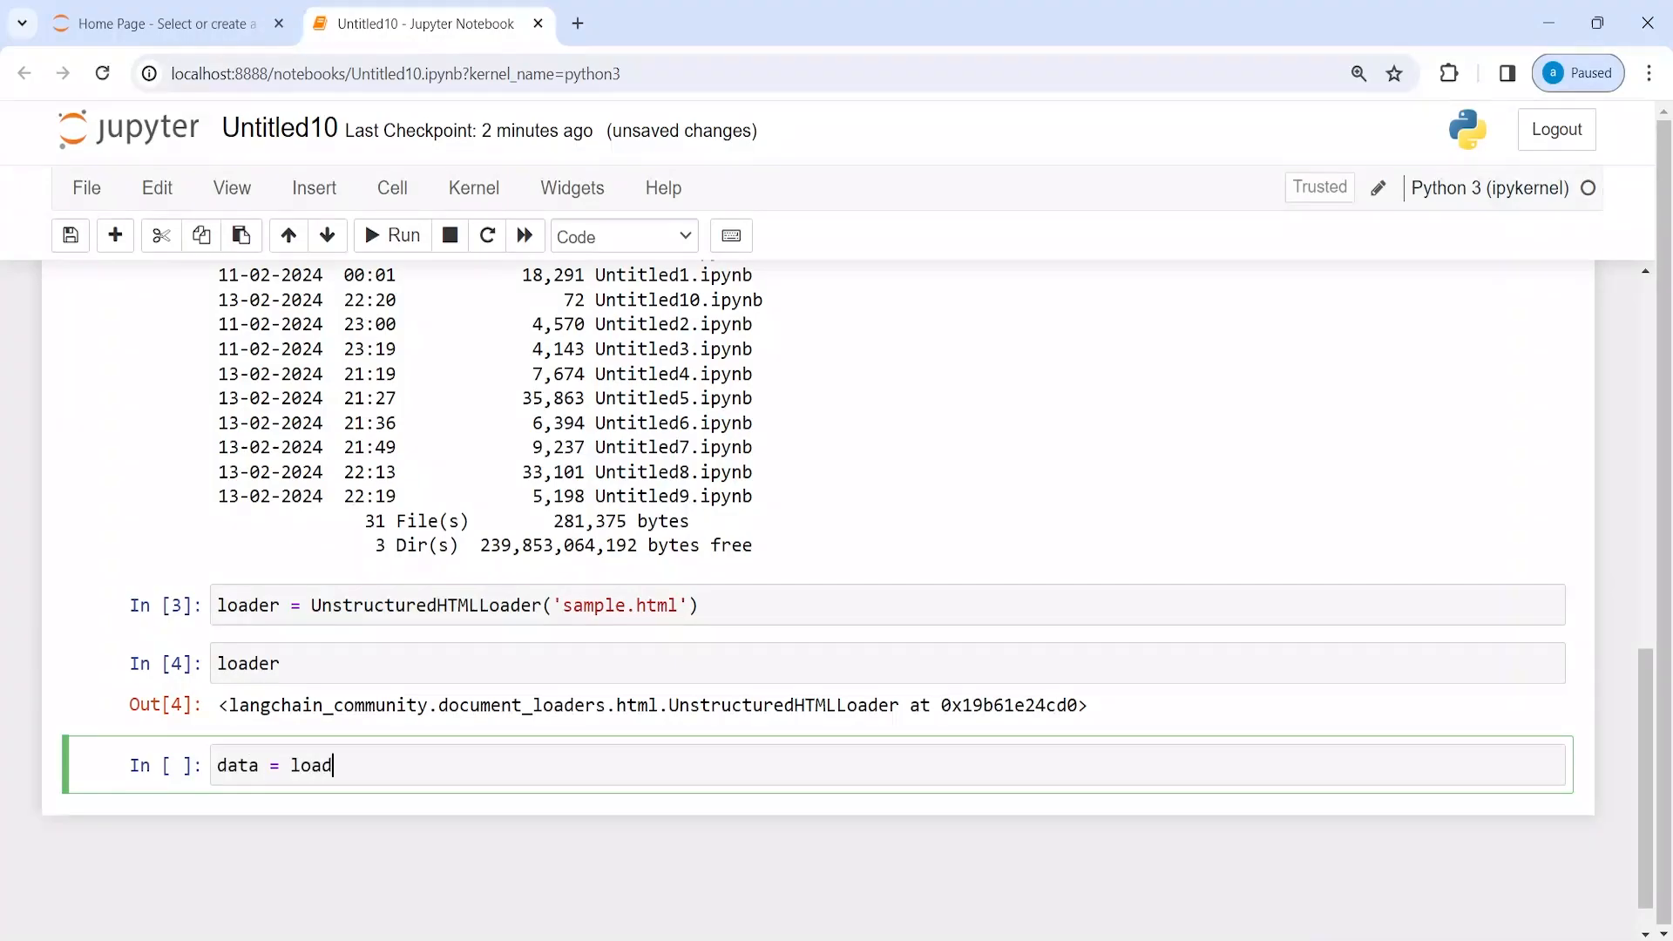
text(er.)
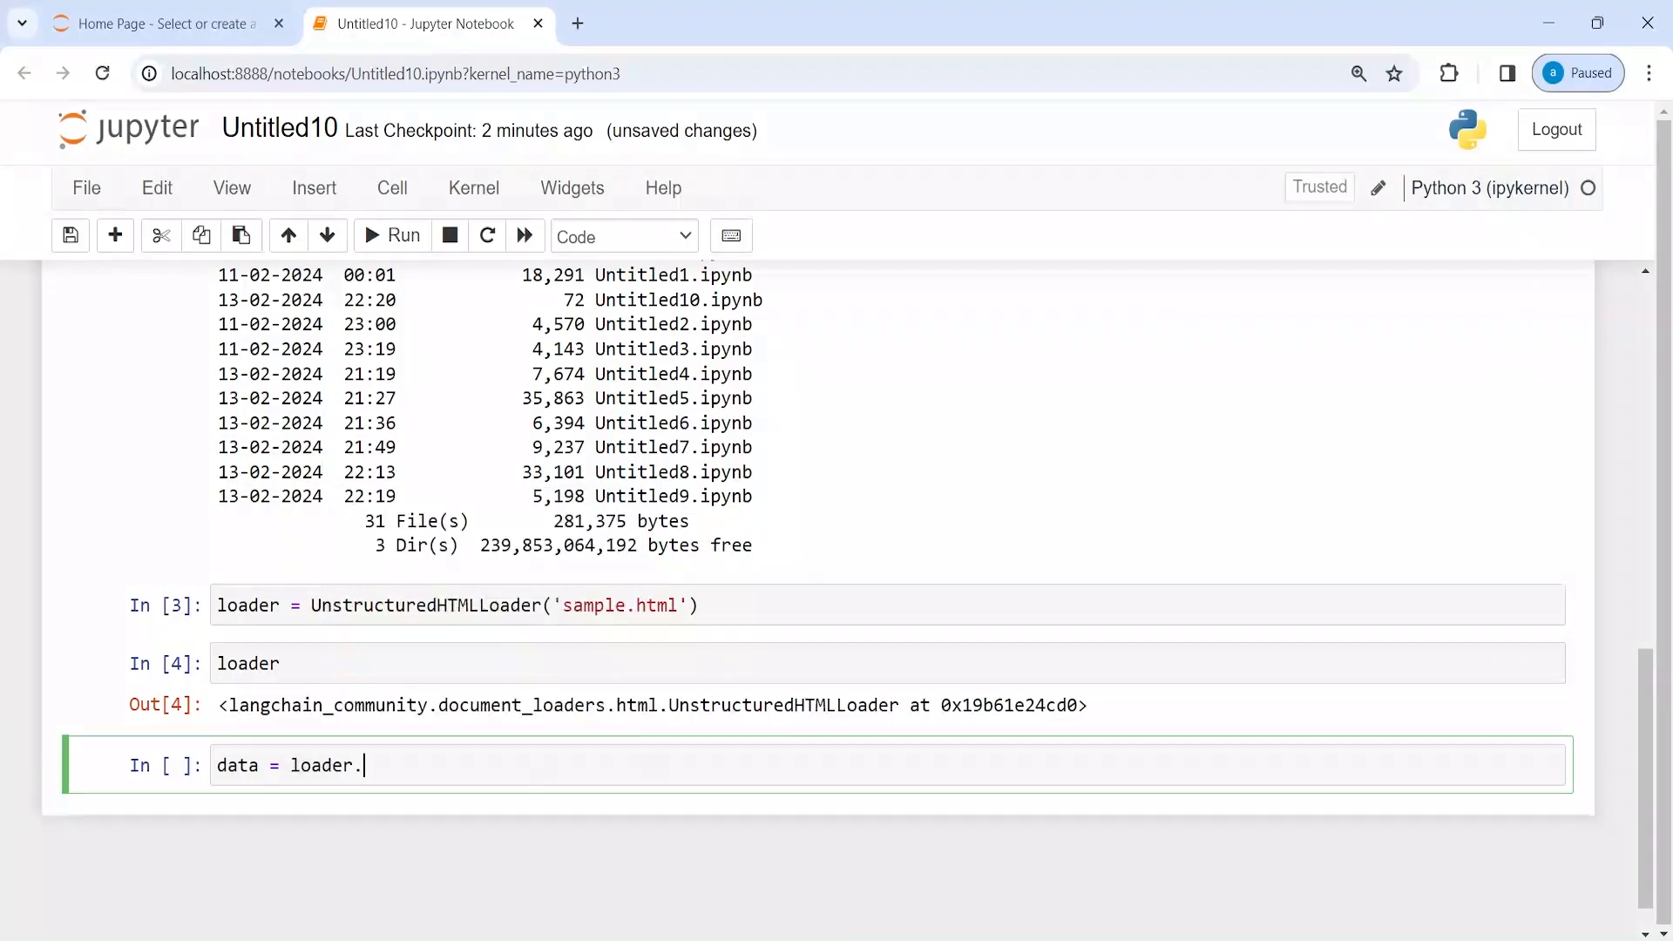
text(load)
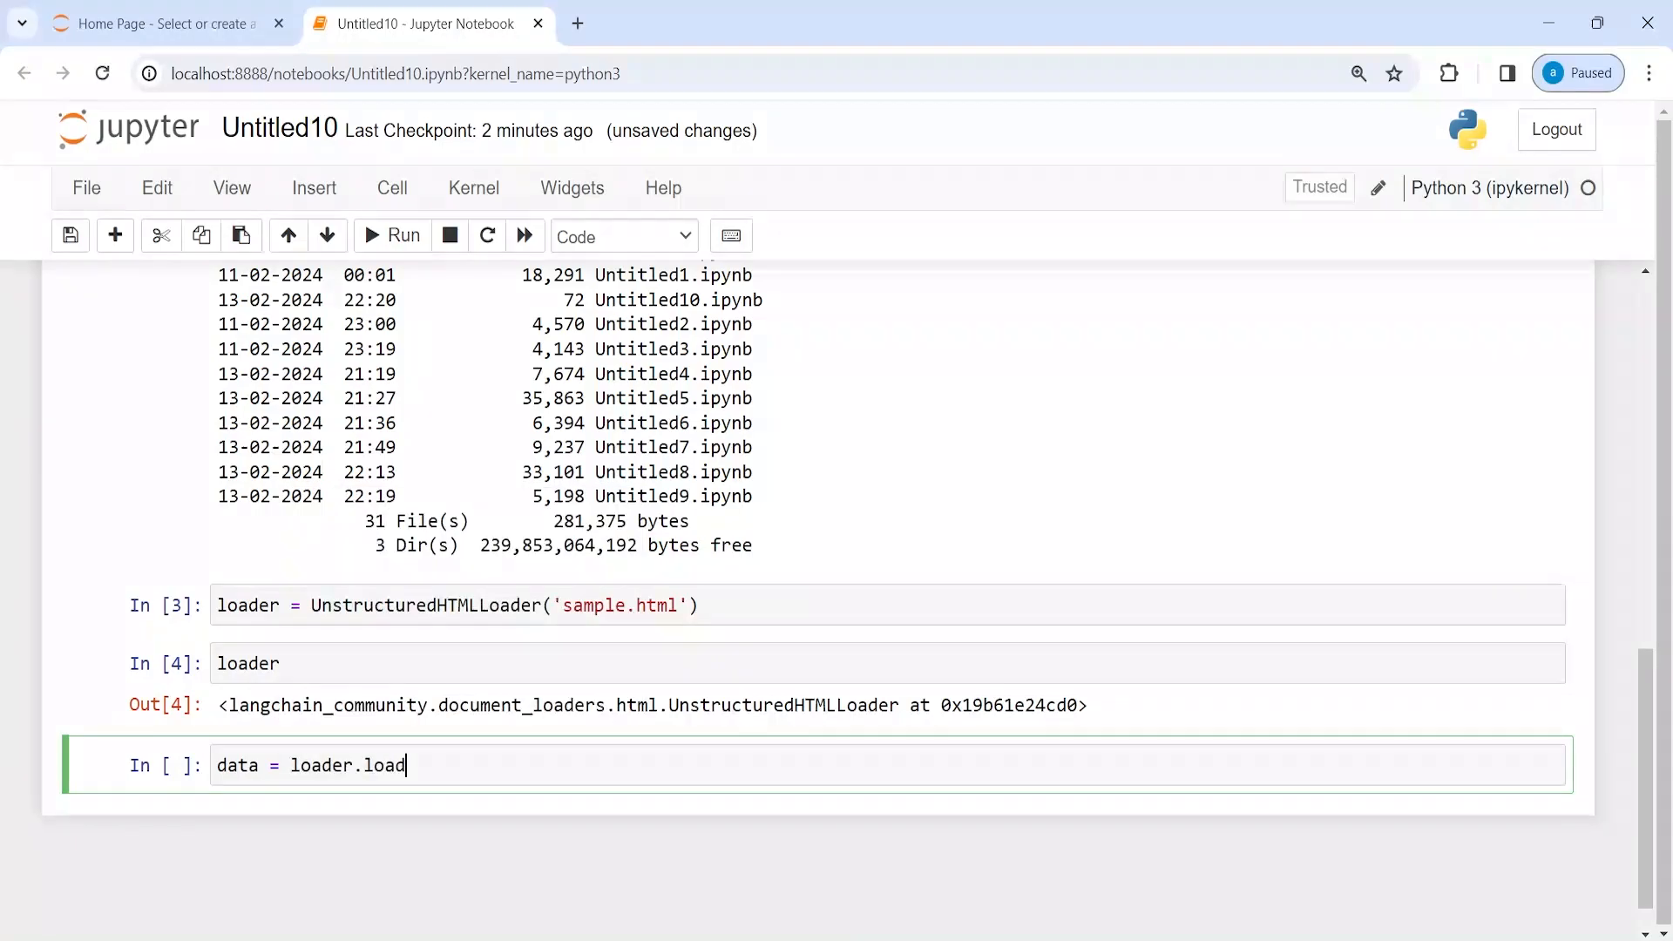
text(())
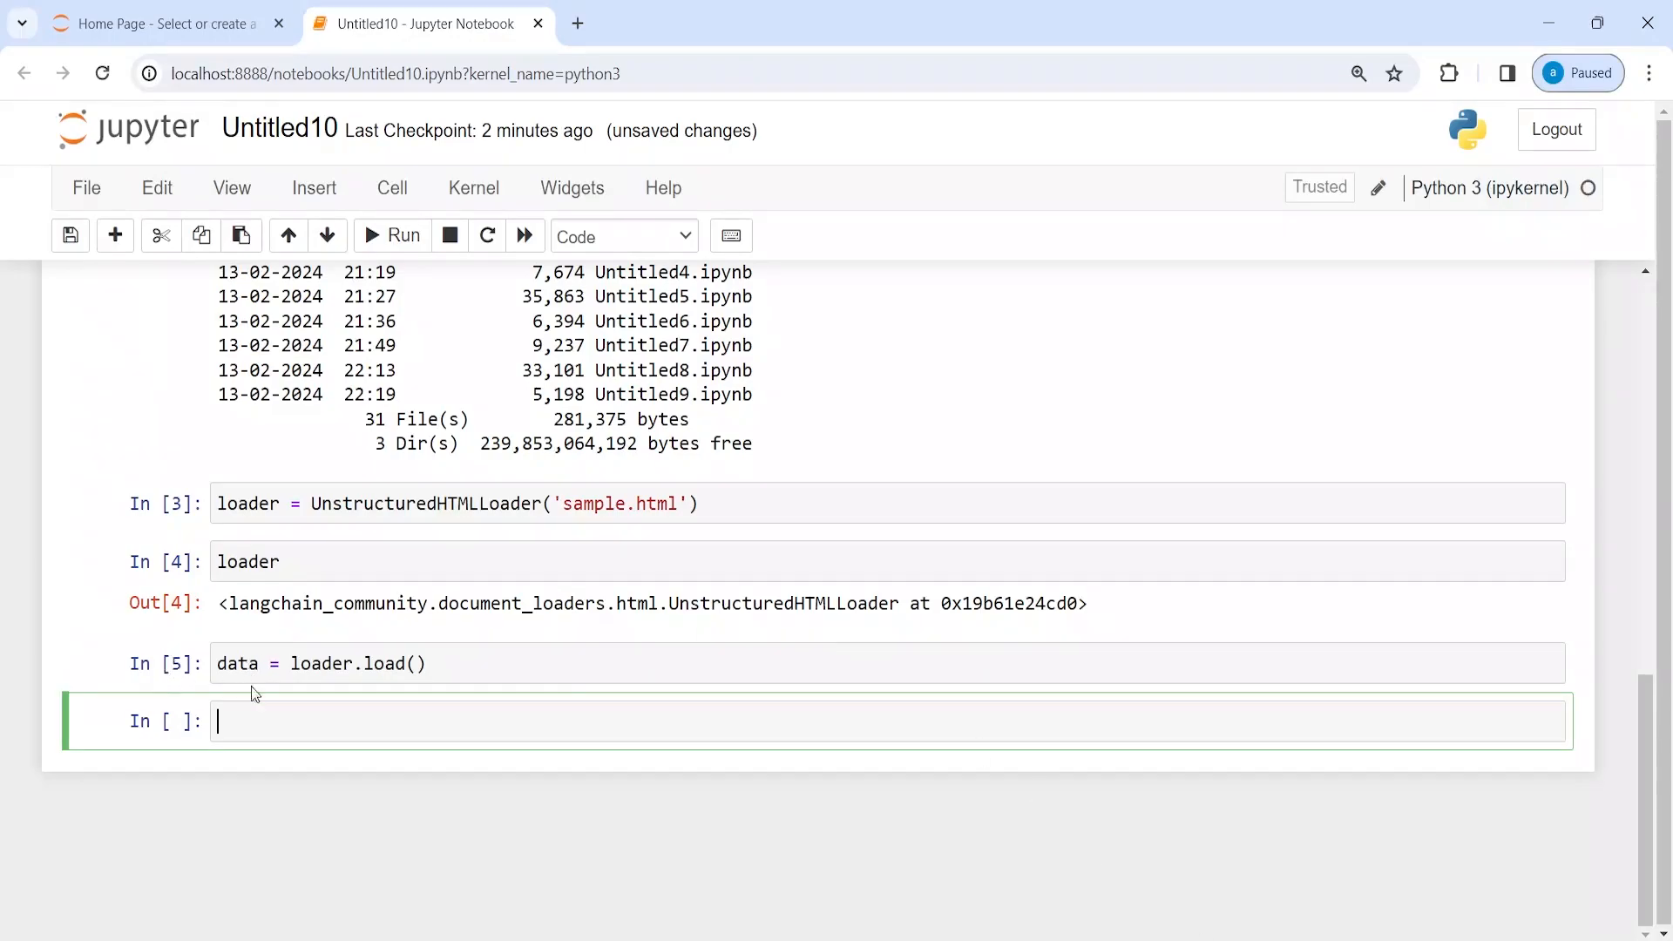
text(data)
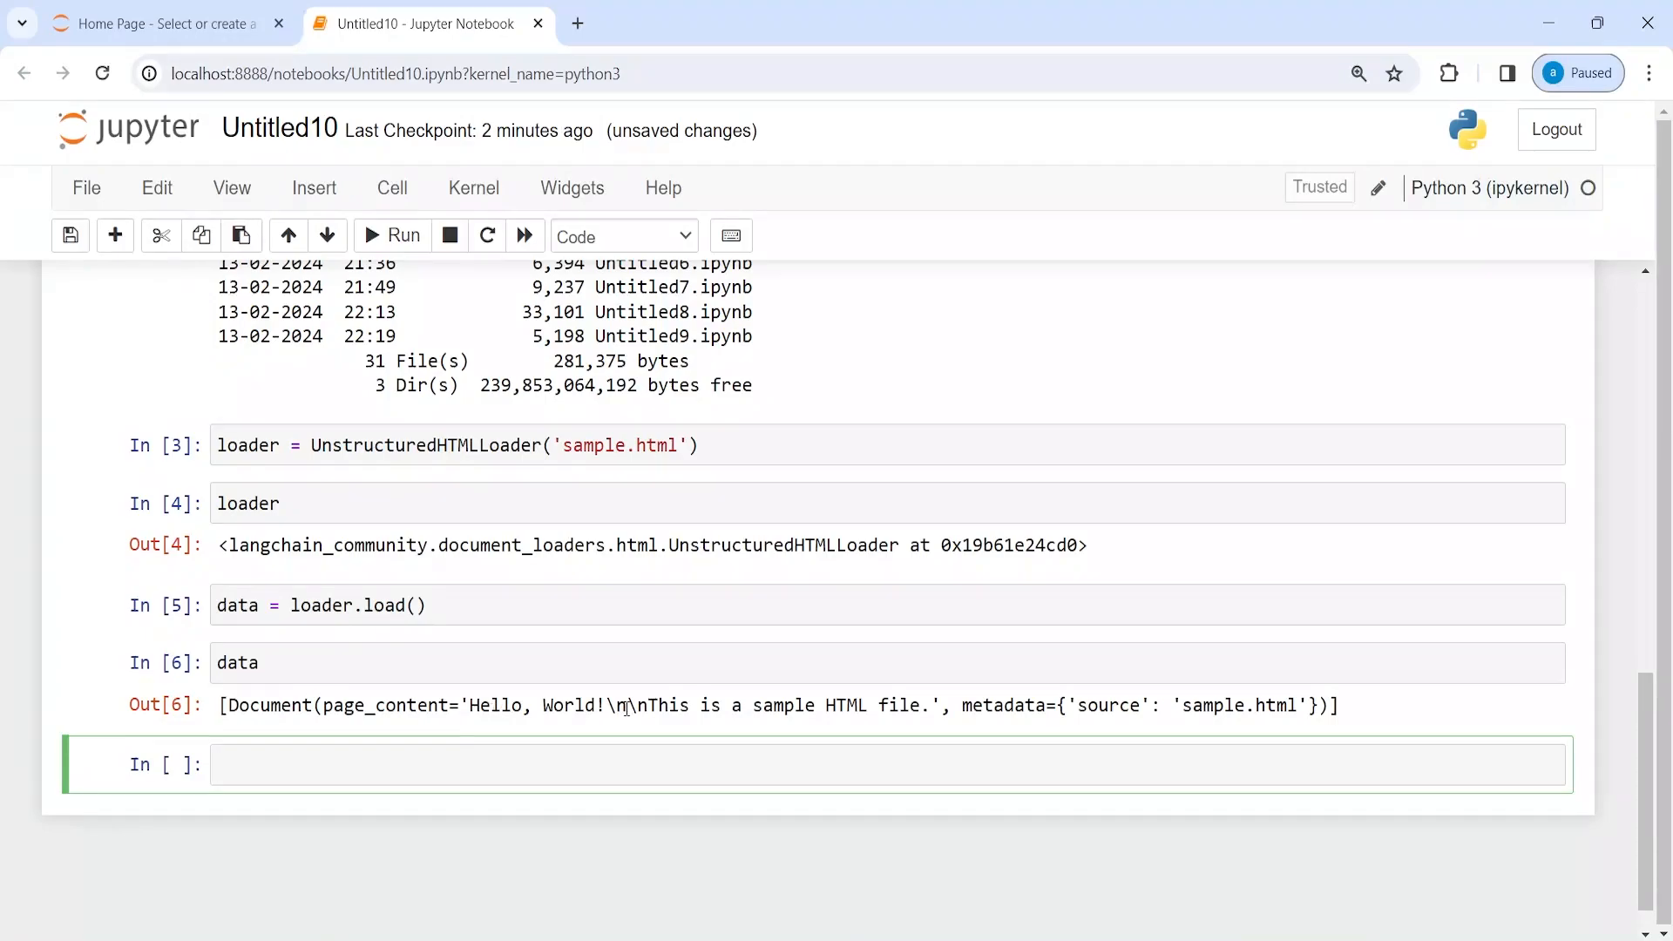
mouse_move(1043, 797)
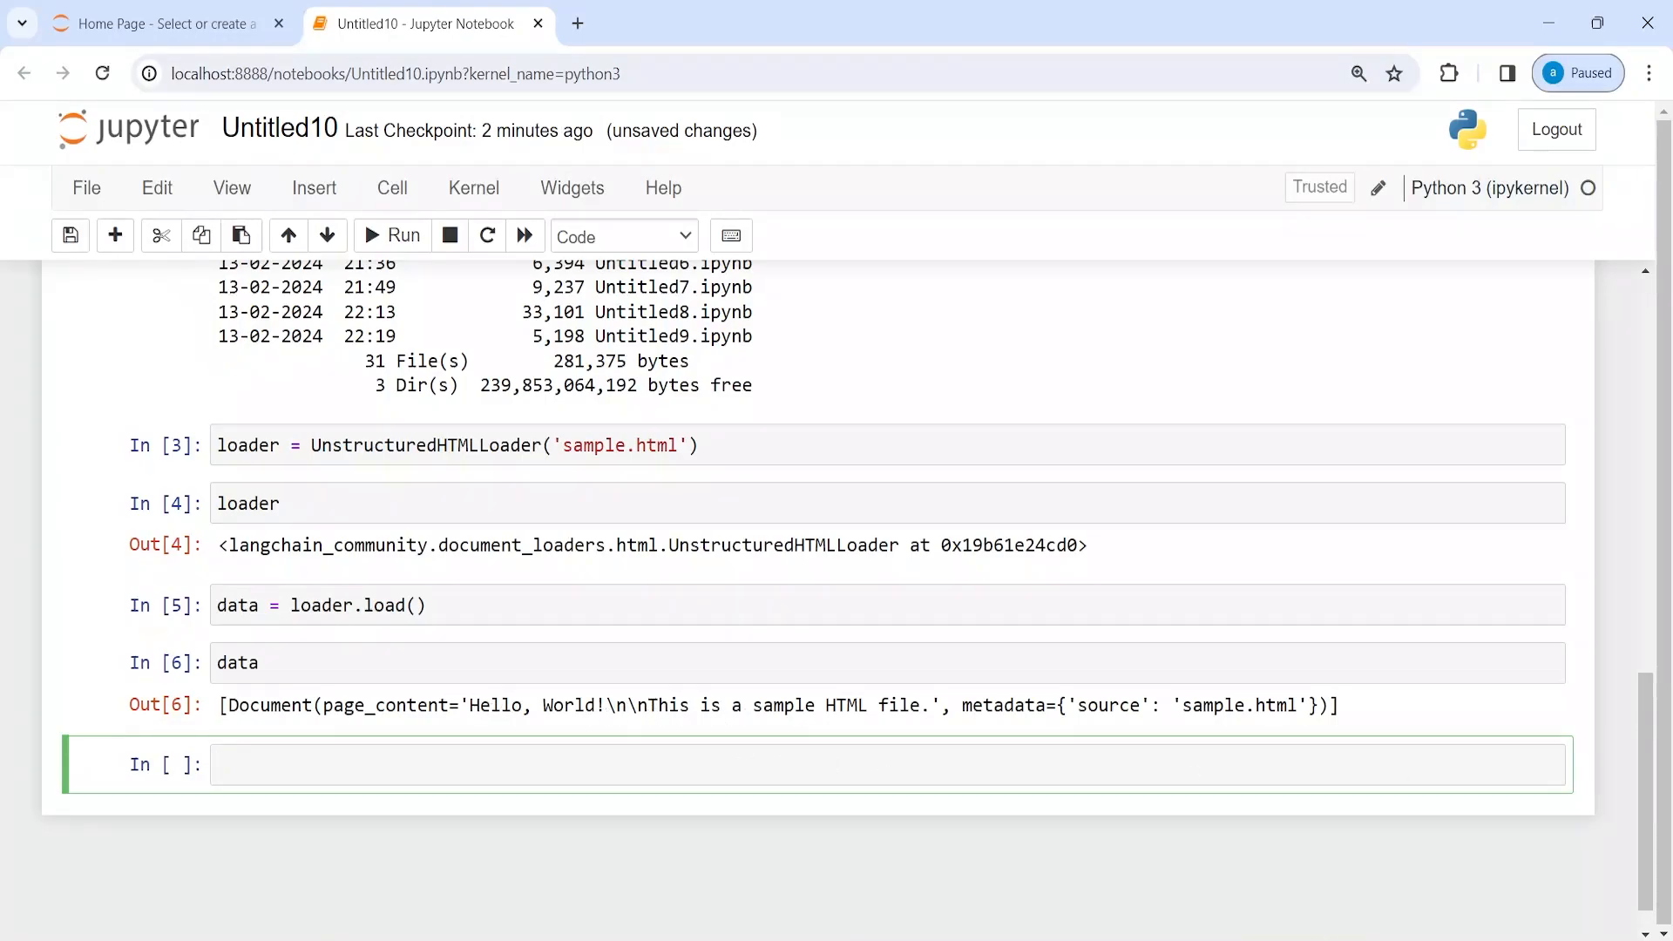
- Run type(data) and type(data[0]), confirming a list of Document objects
text(type()
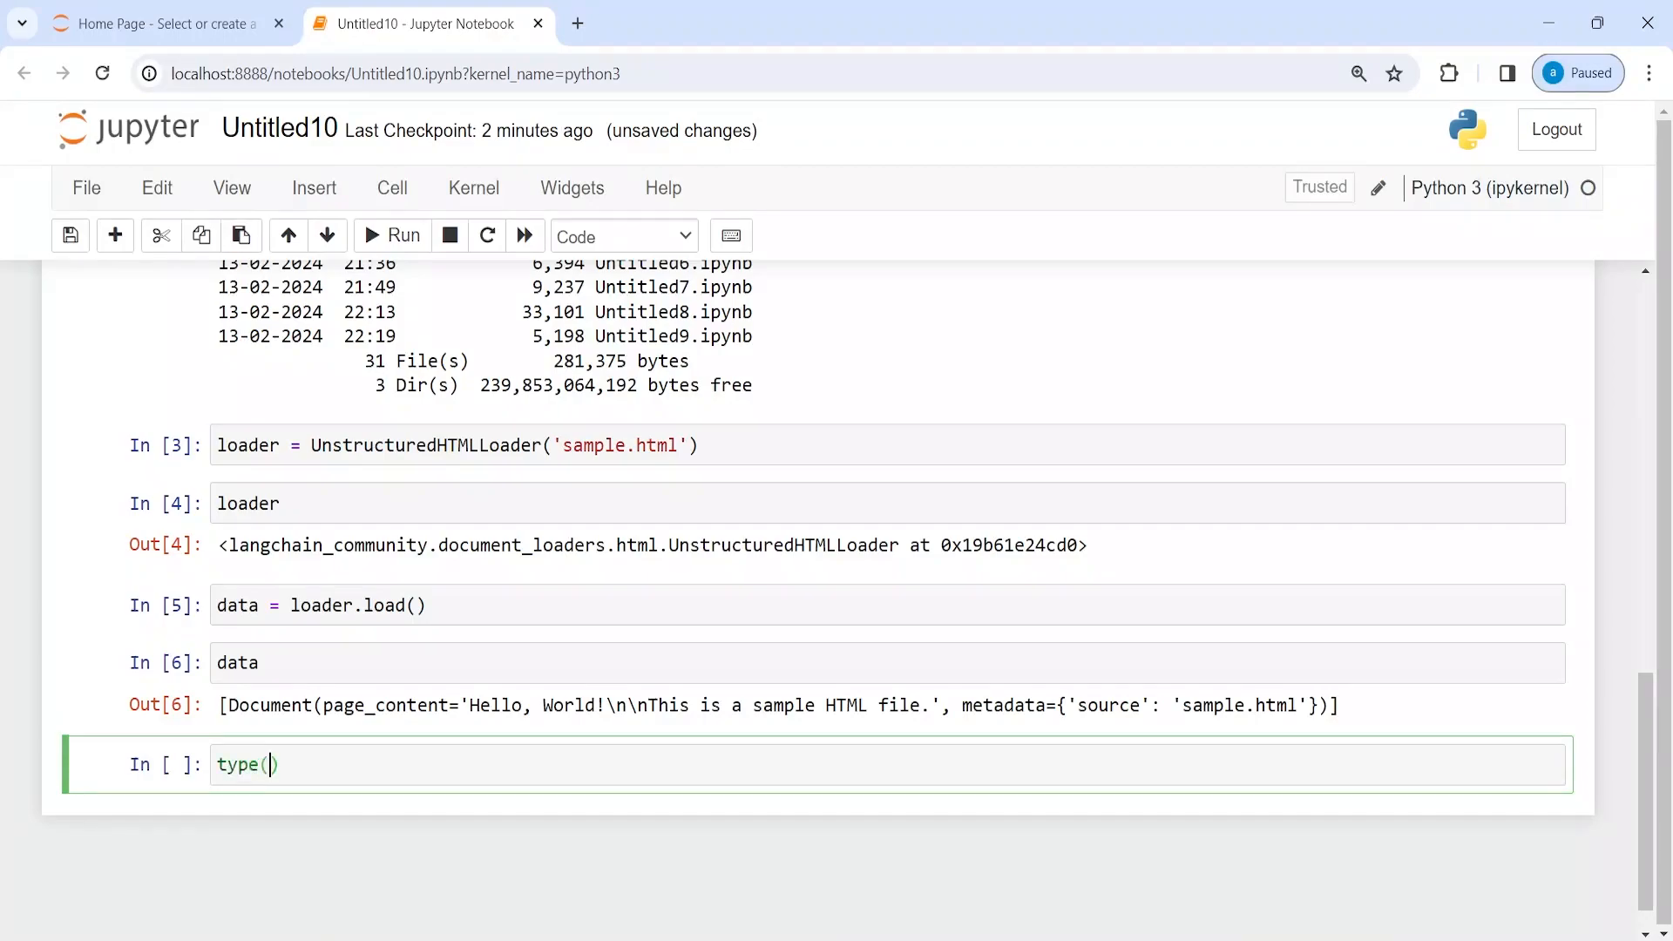
key(Shift+Enter)
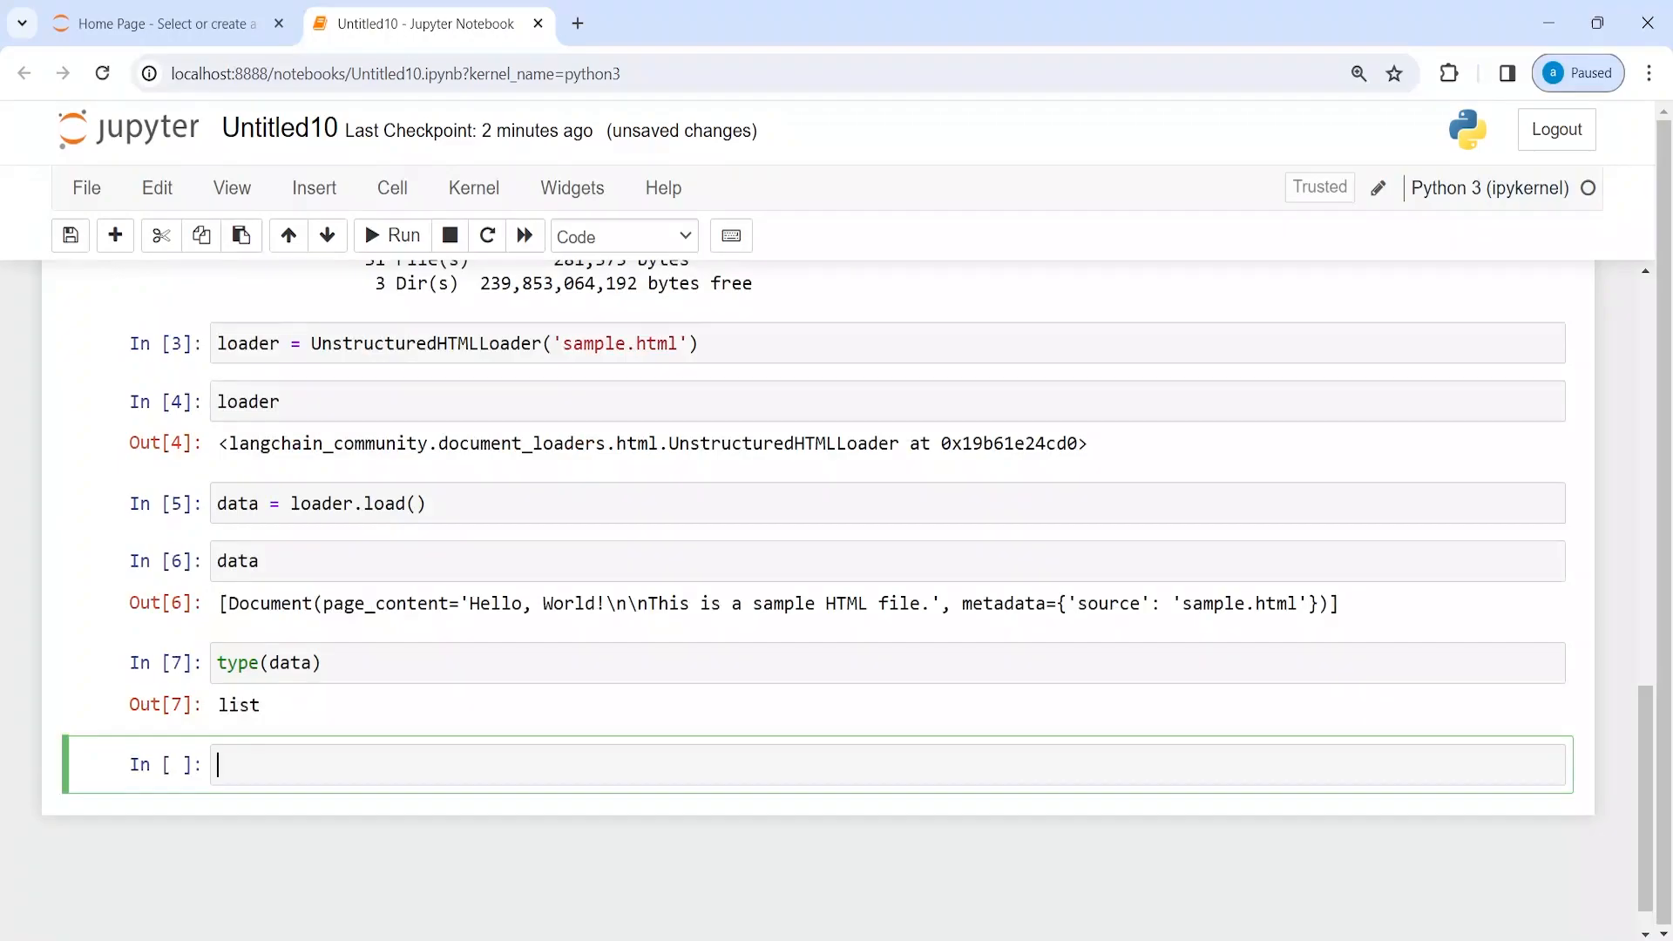
text(type()
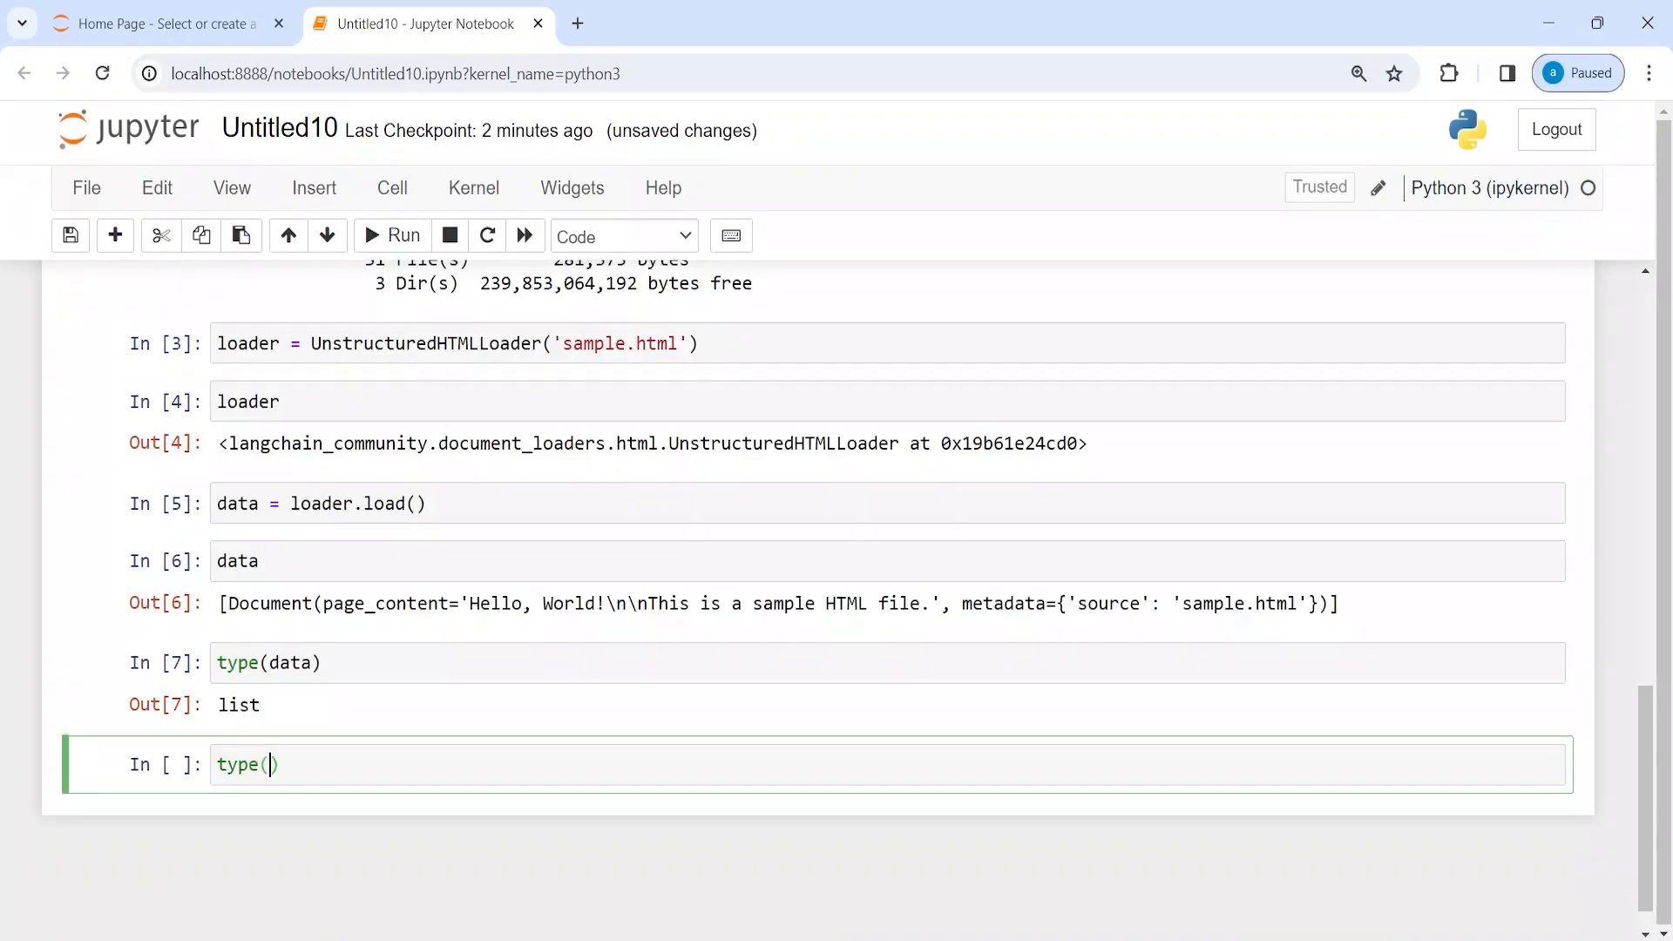
text(data[0)
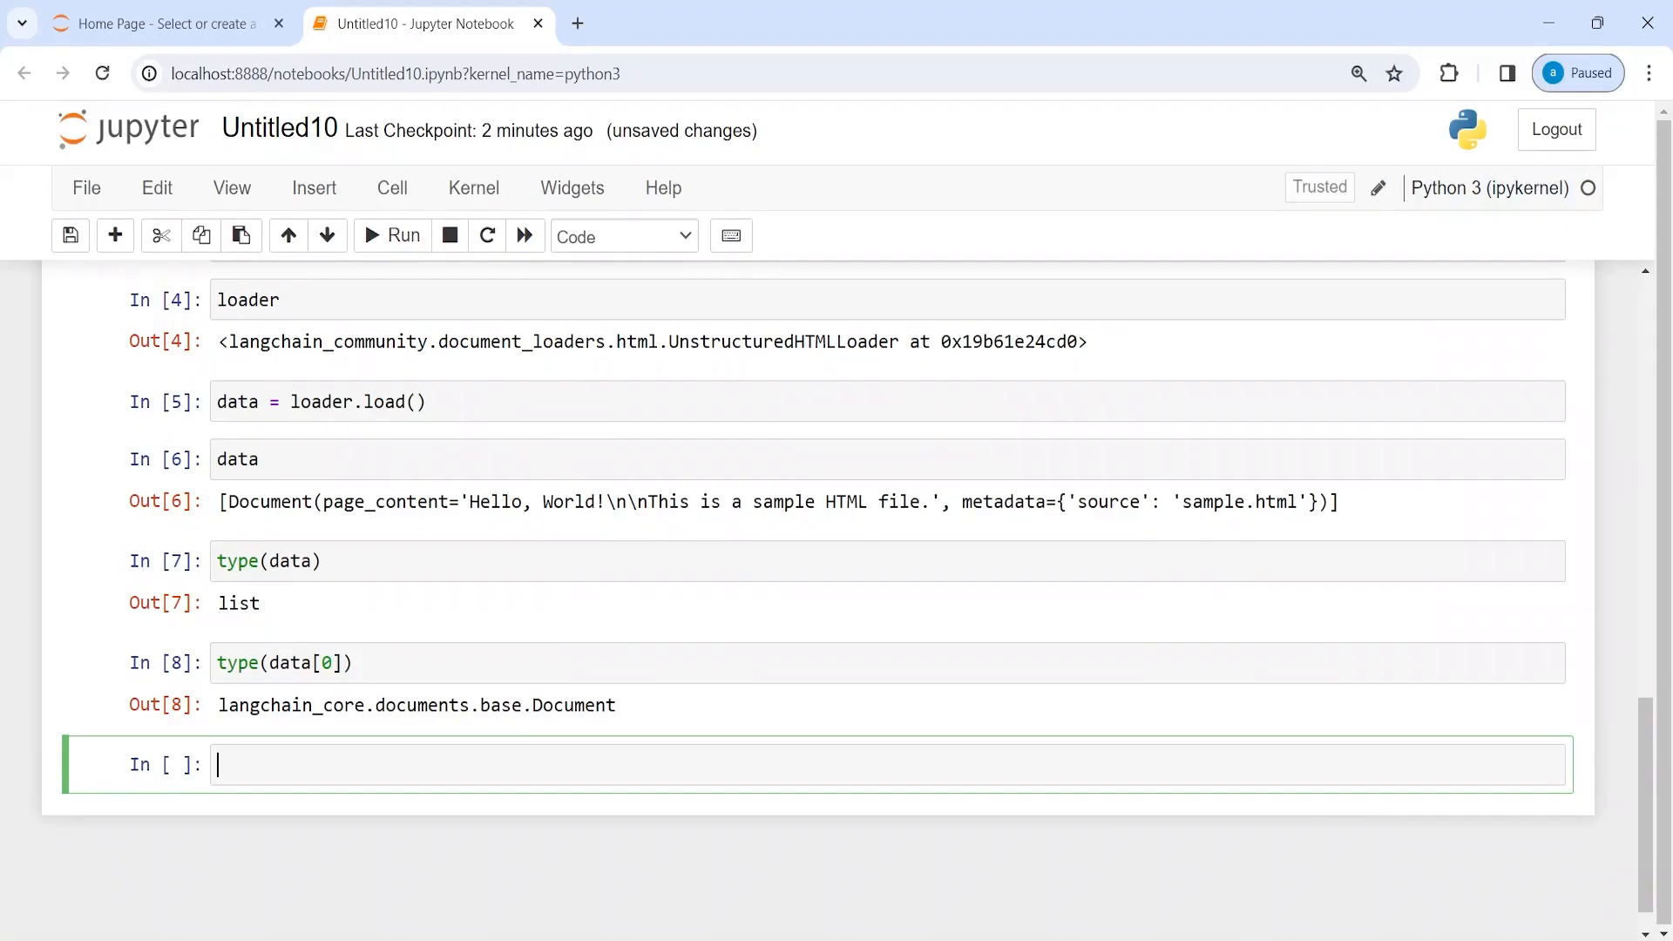
- Print data[0].page_content to show both lines of the HTML text
text(print(d)
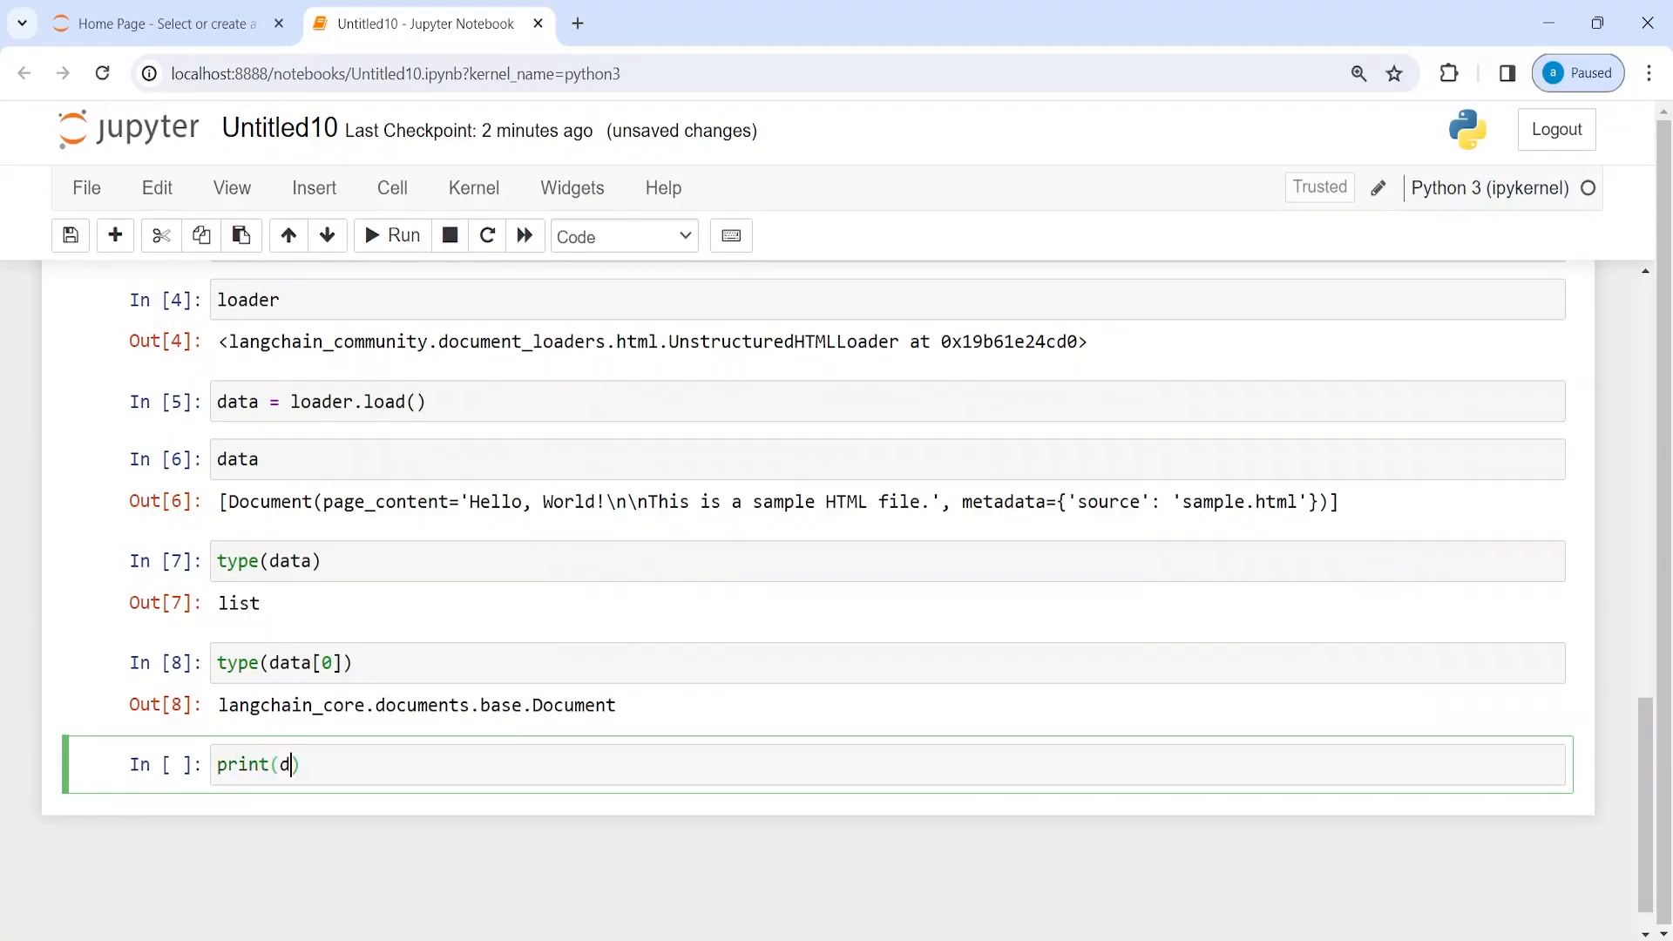
text(ata)
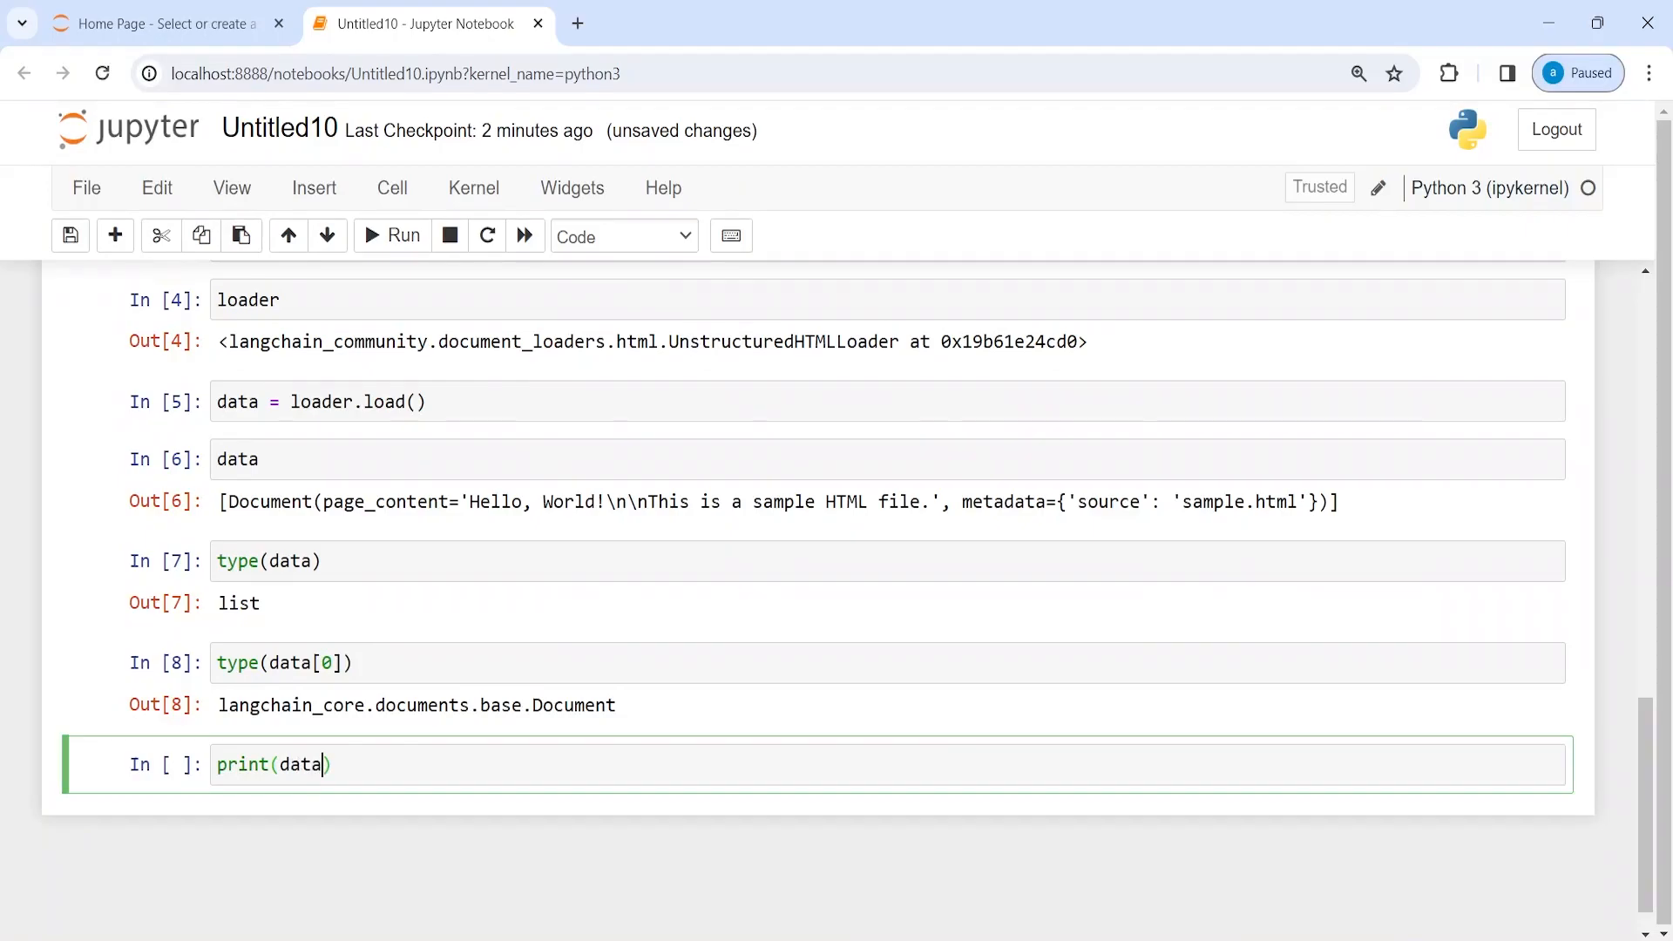
text([0].page_content)
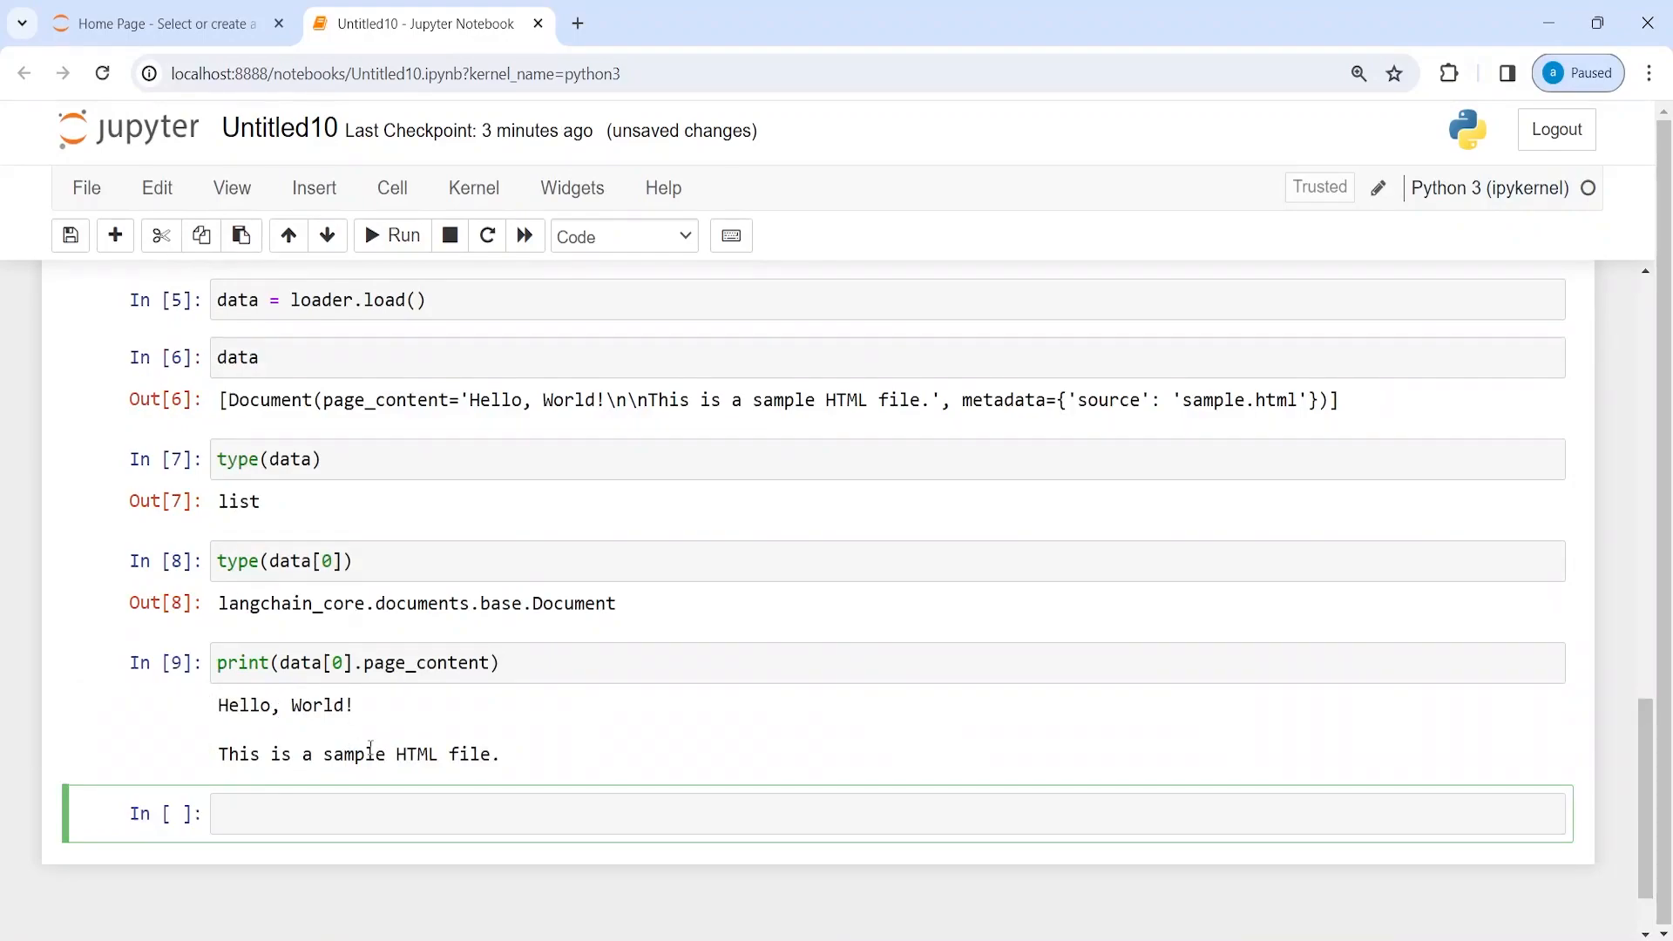
mouse_move(297, 731)
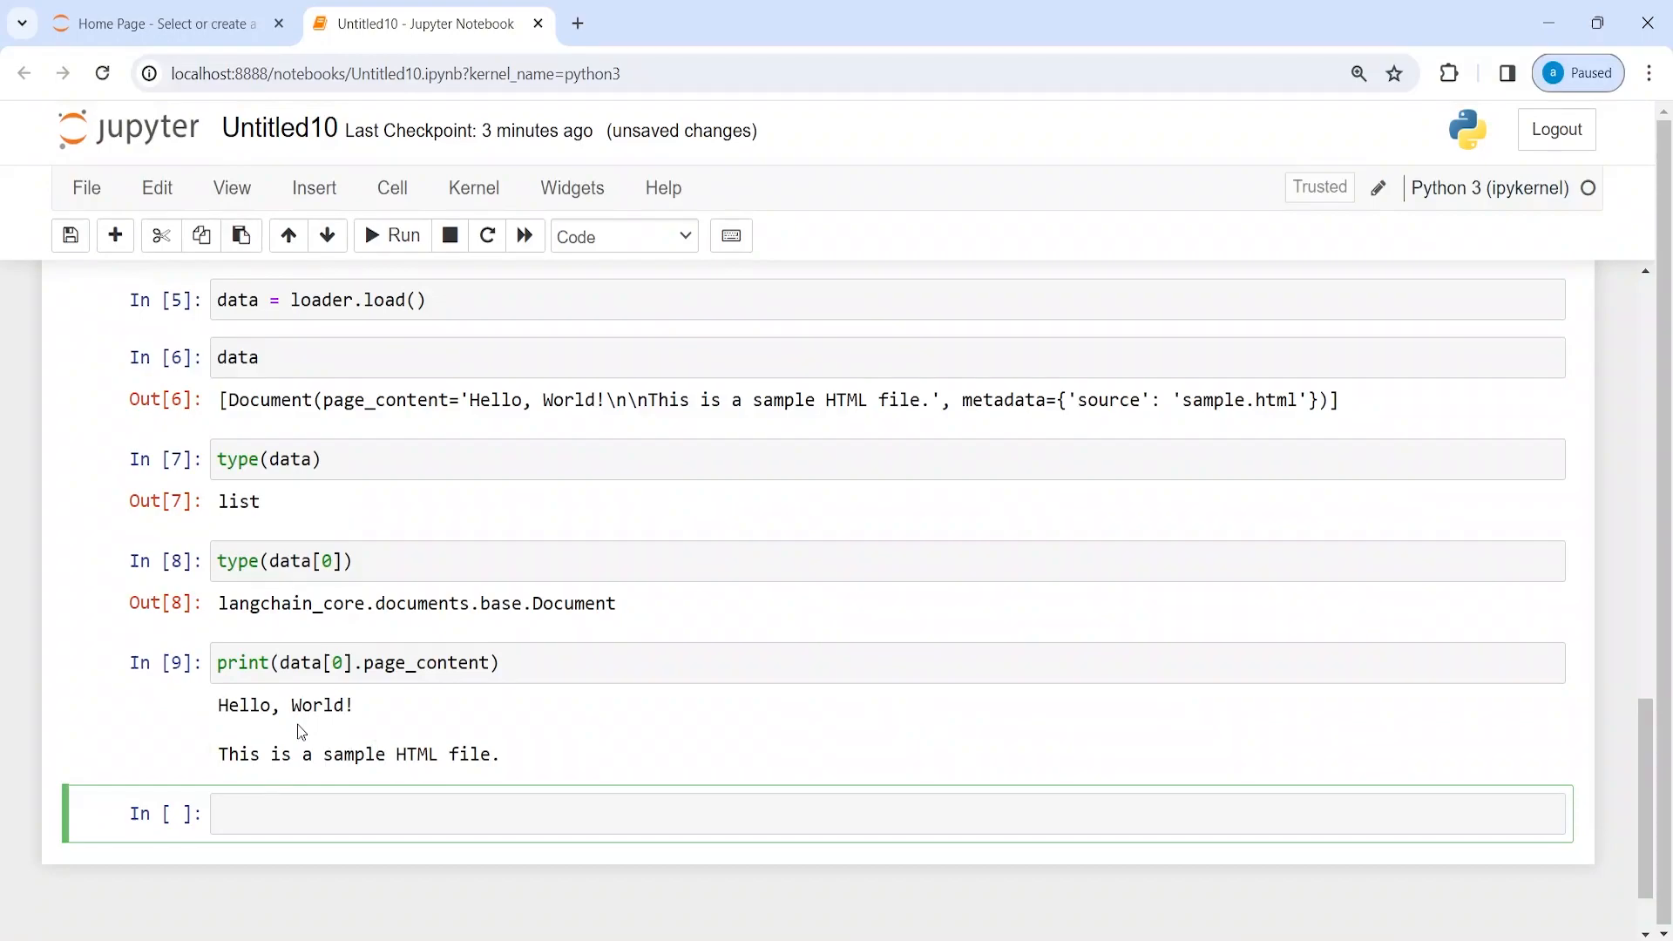
mouse_move(259, 743)
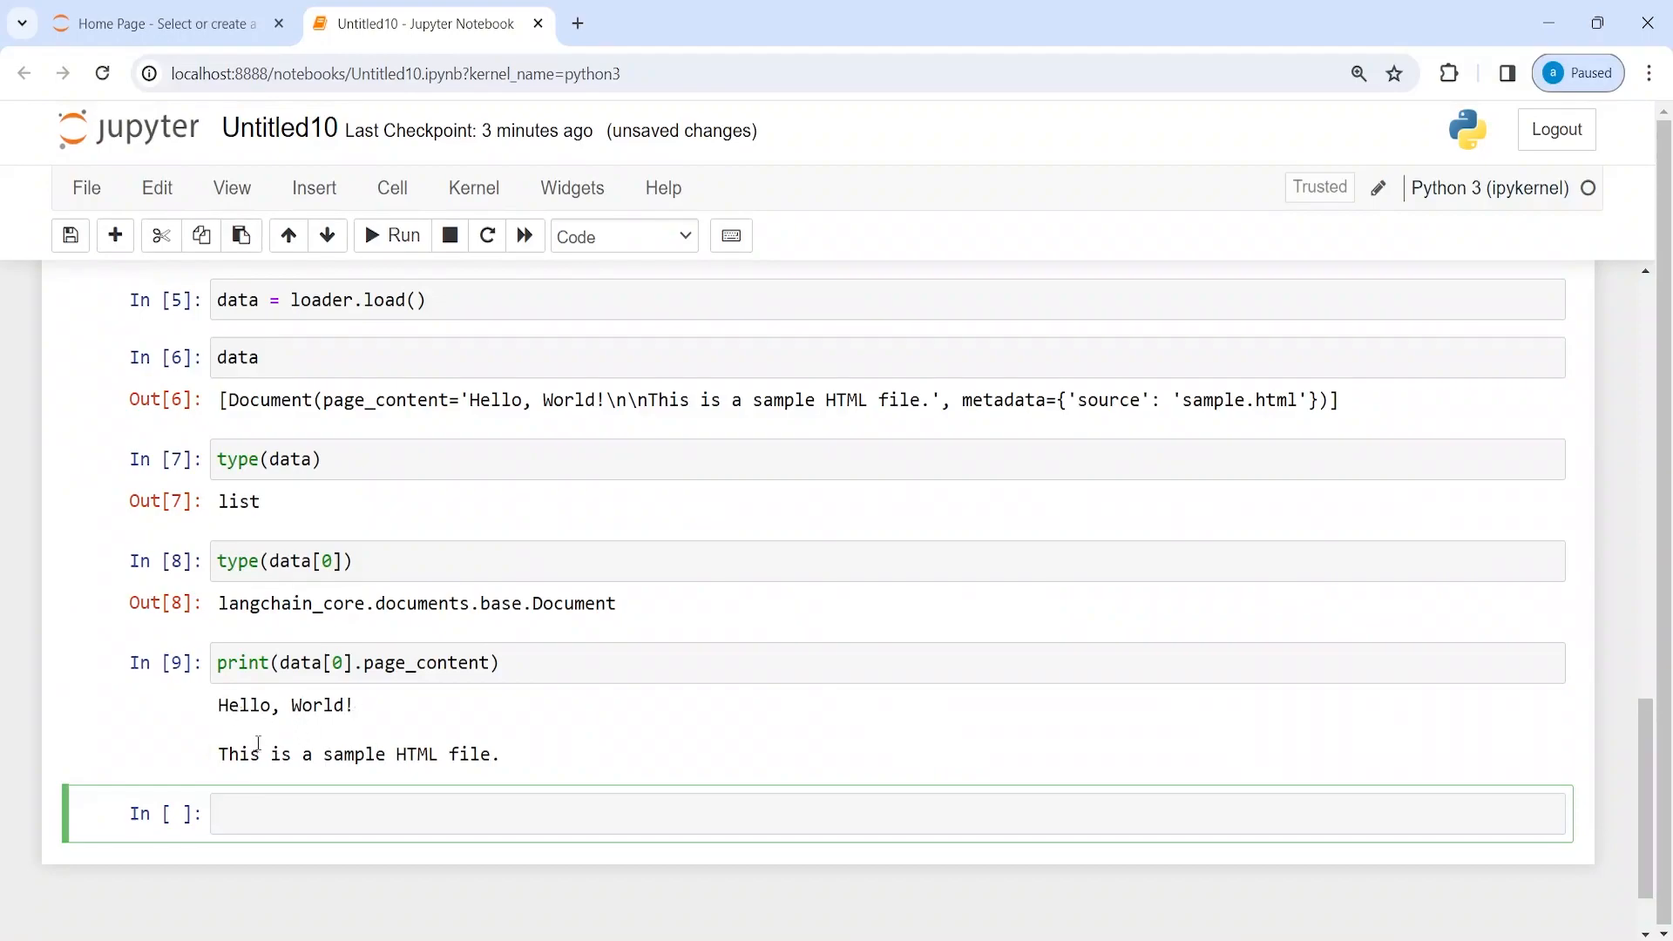
mouse_move(658, 748)
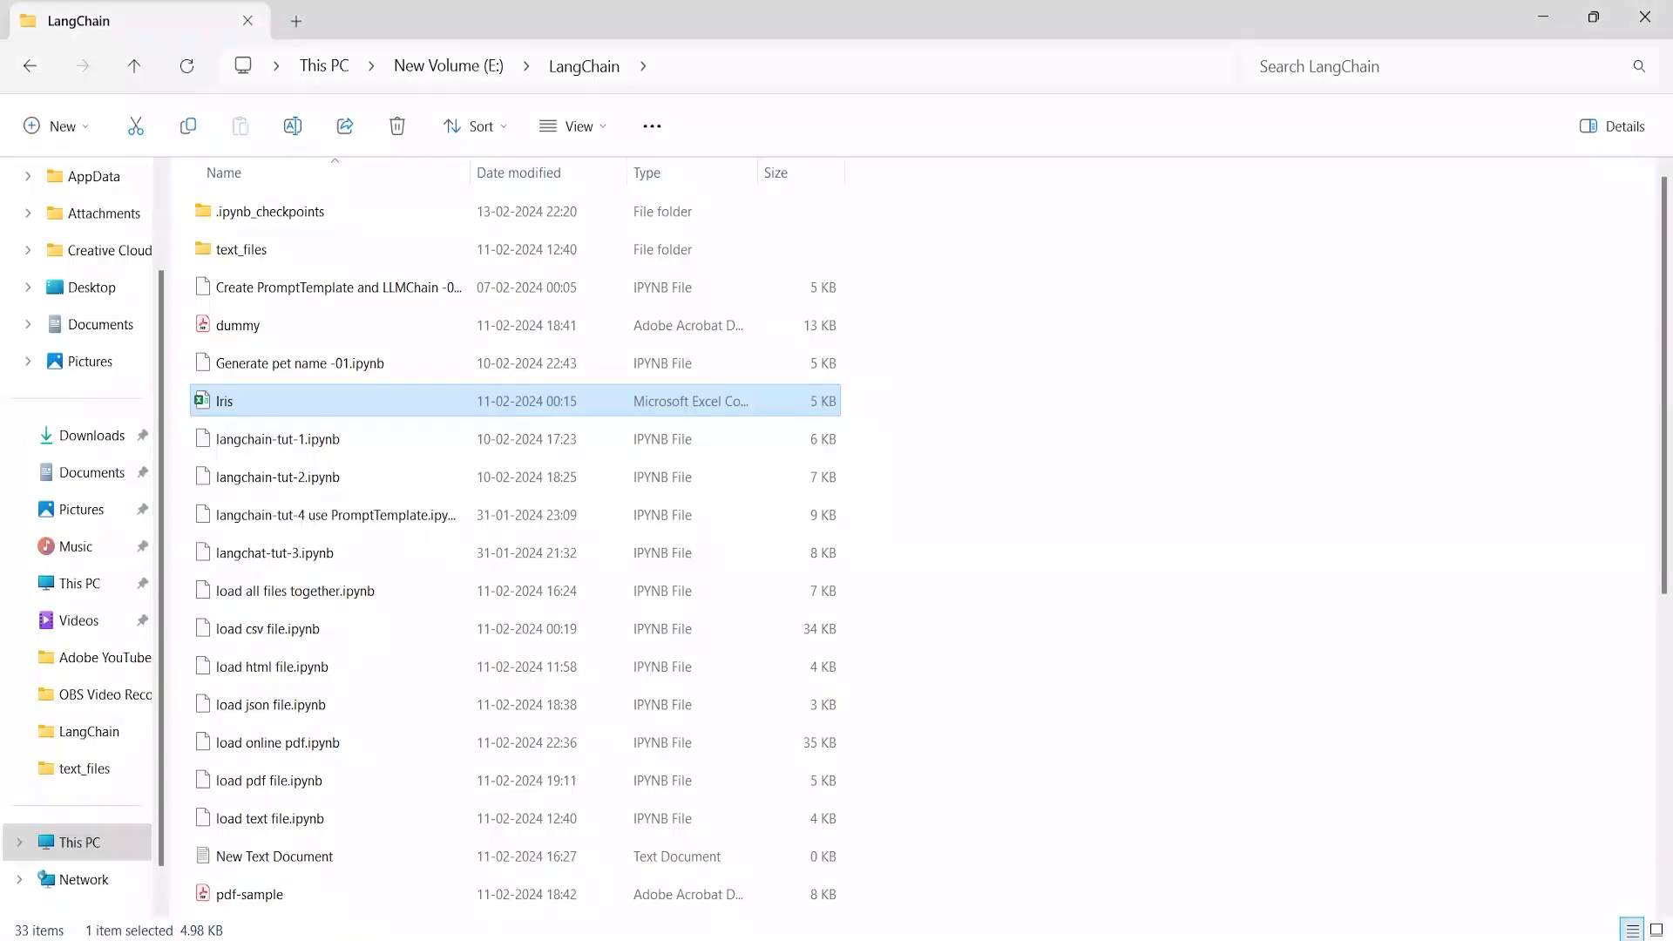
- Navigate File Explorer to the LangChain folder and open sample.html in the browser
scroll(down, 3)
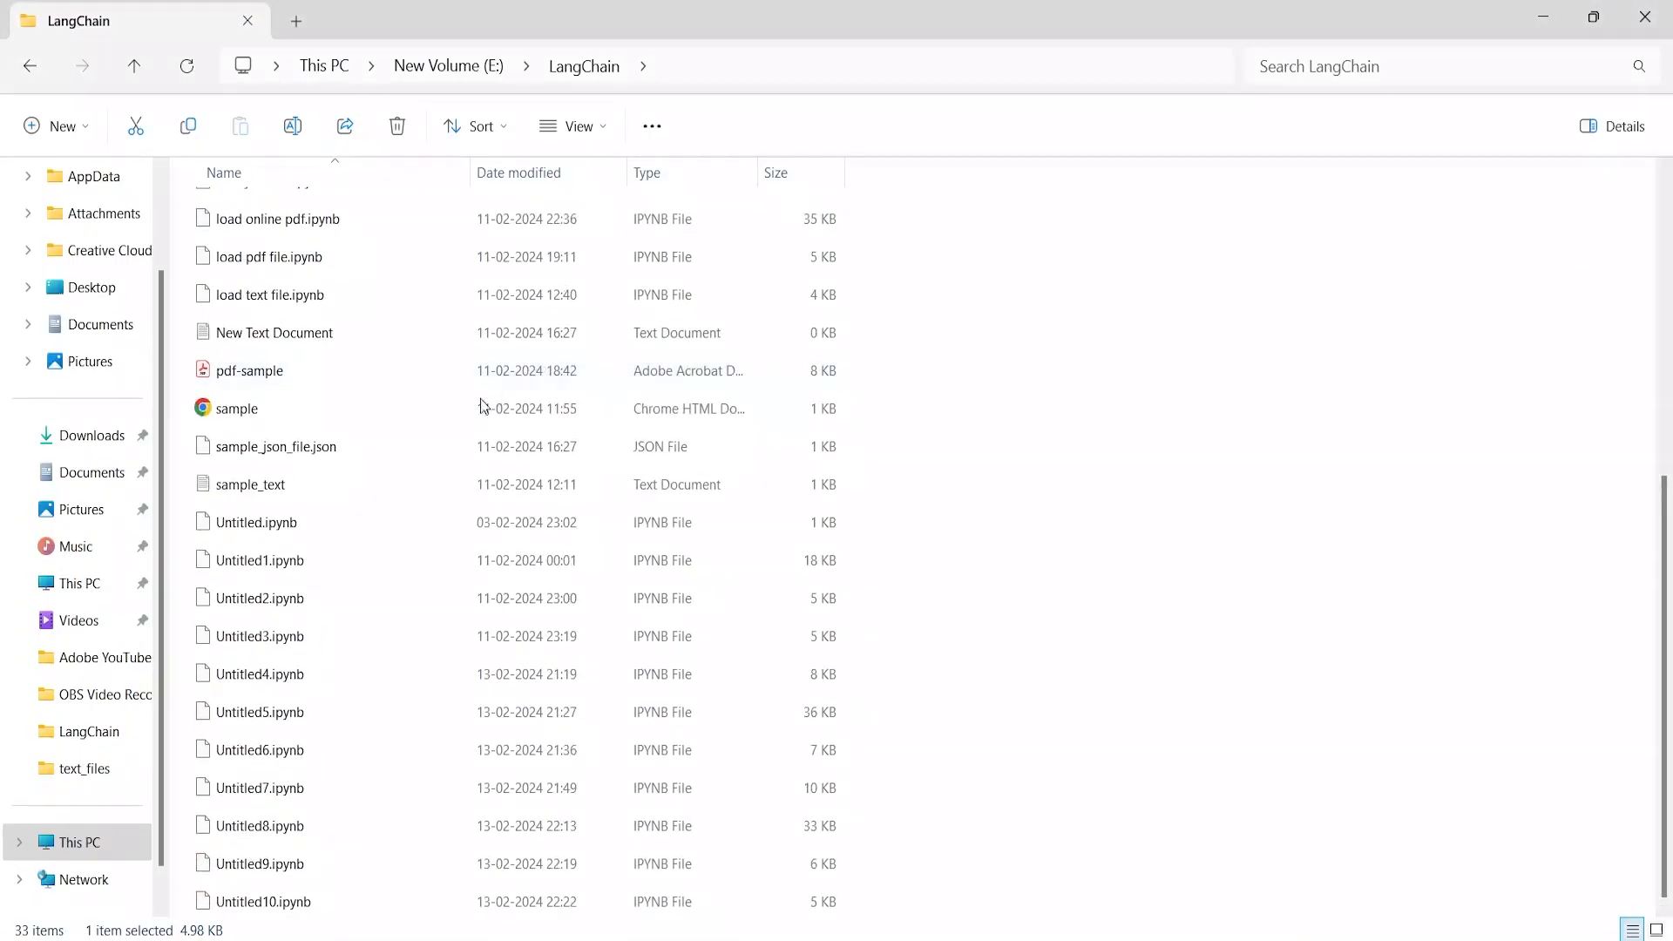
click(237, 409)
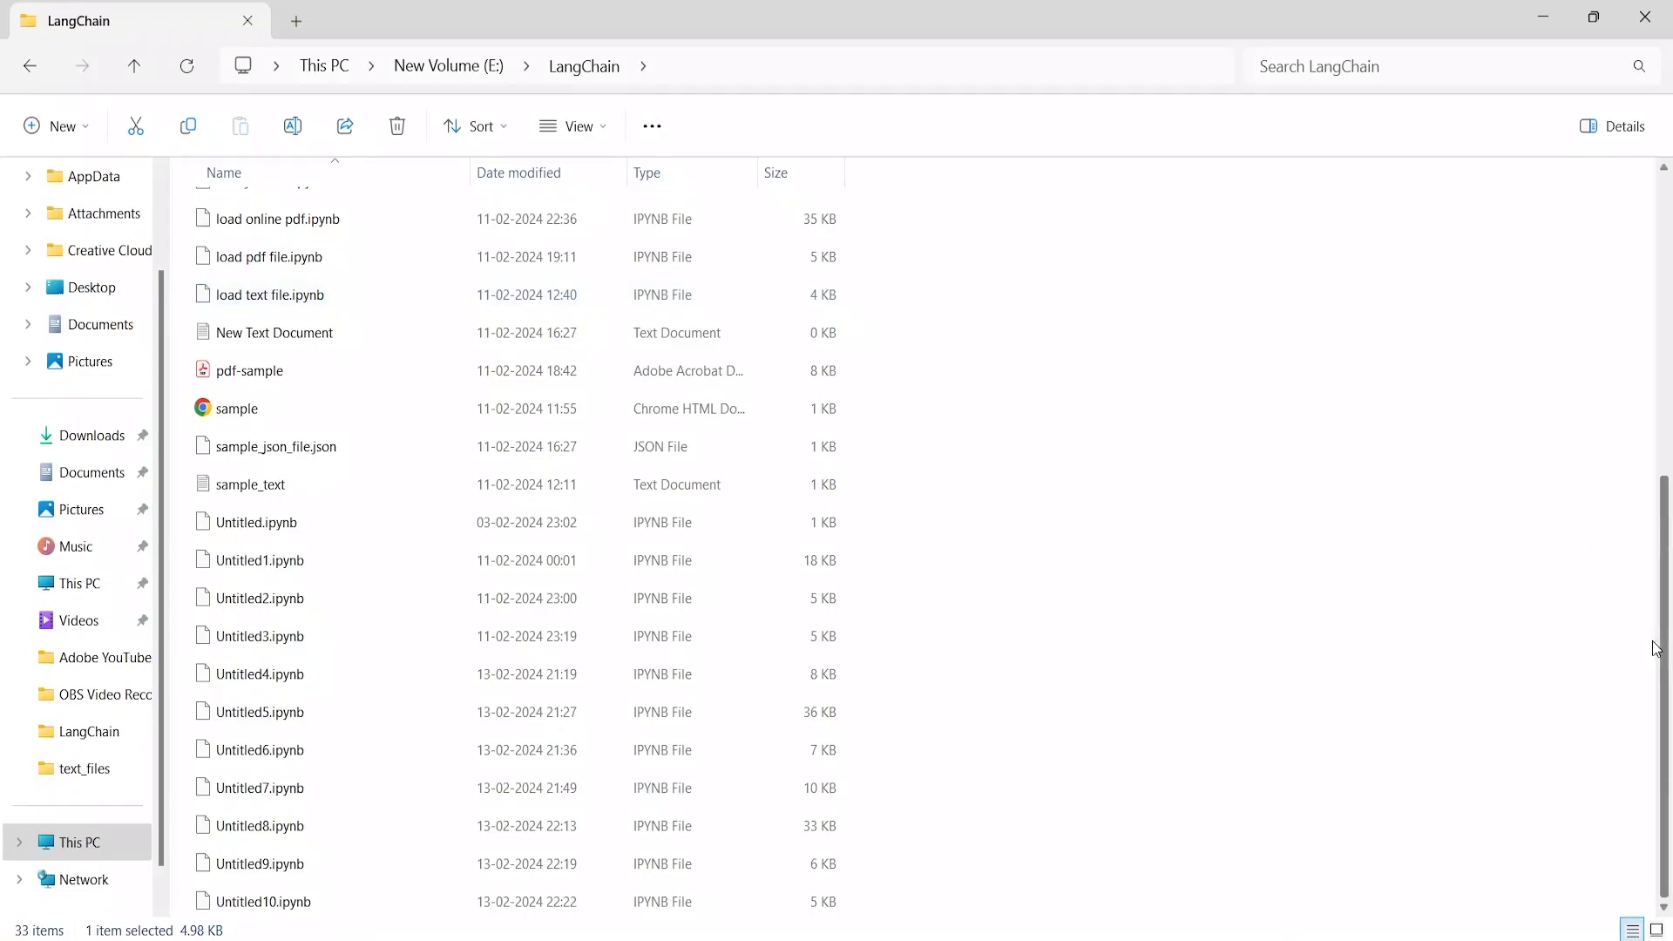
double_click(262, 902)
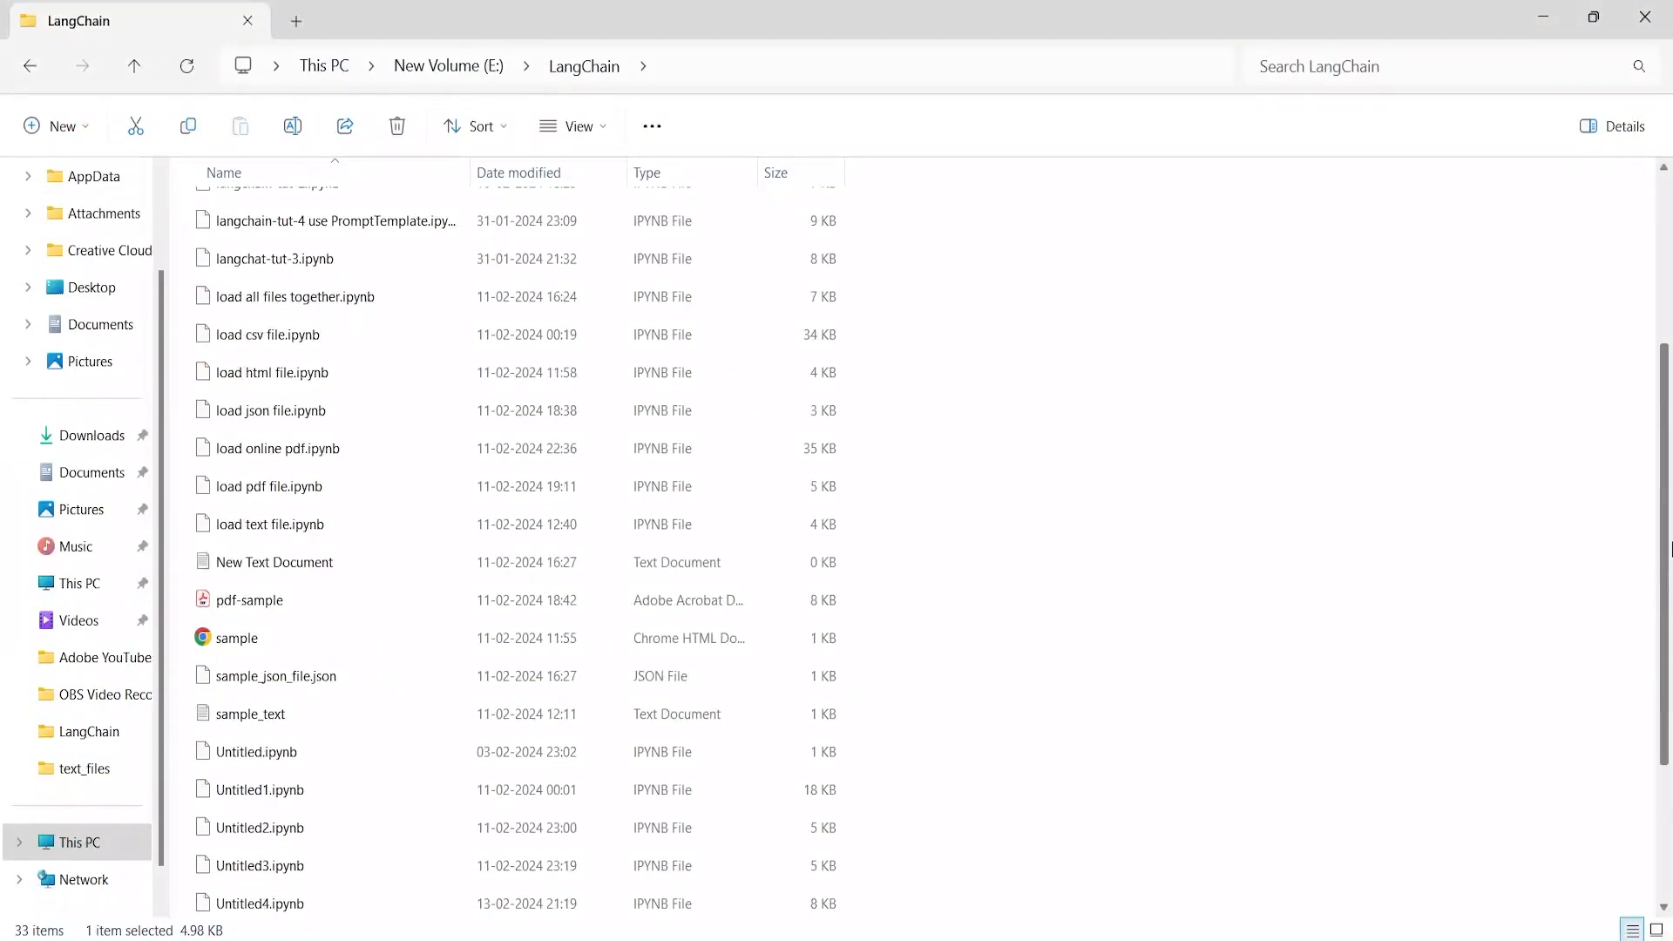
scroll(down, 3)
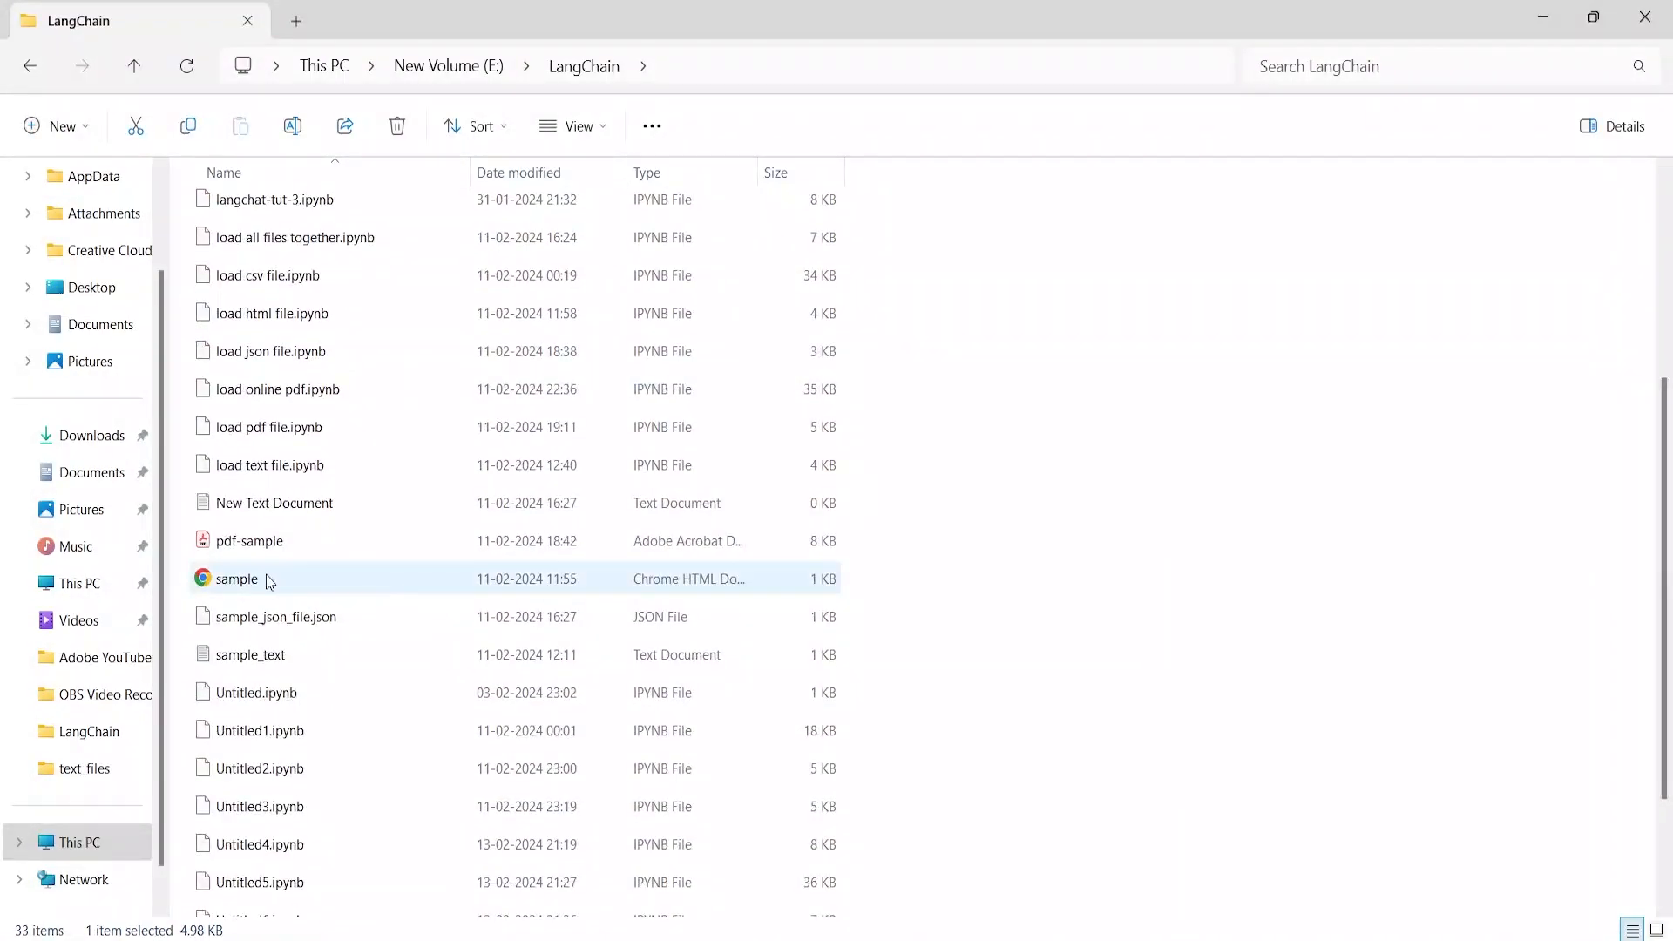
double_click(236, 578)
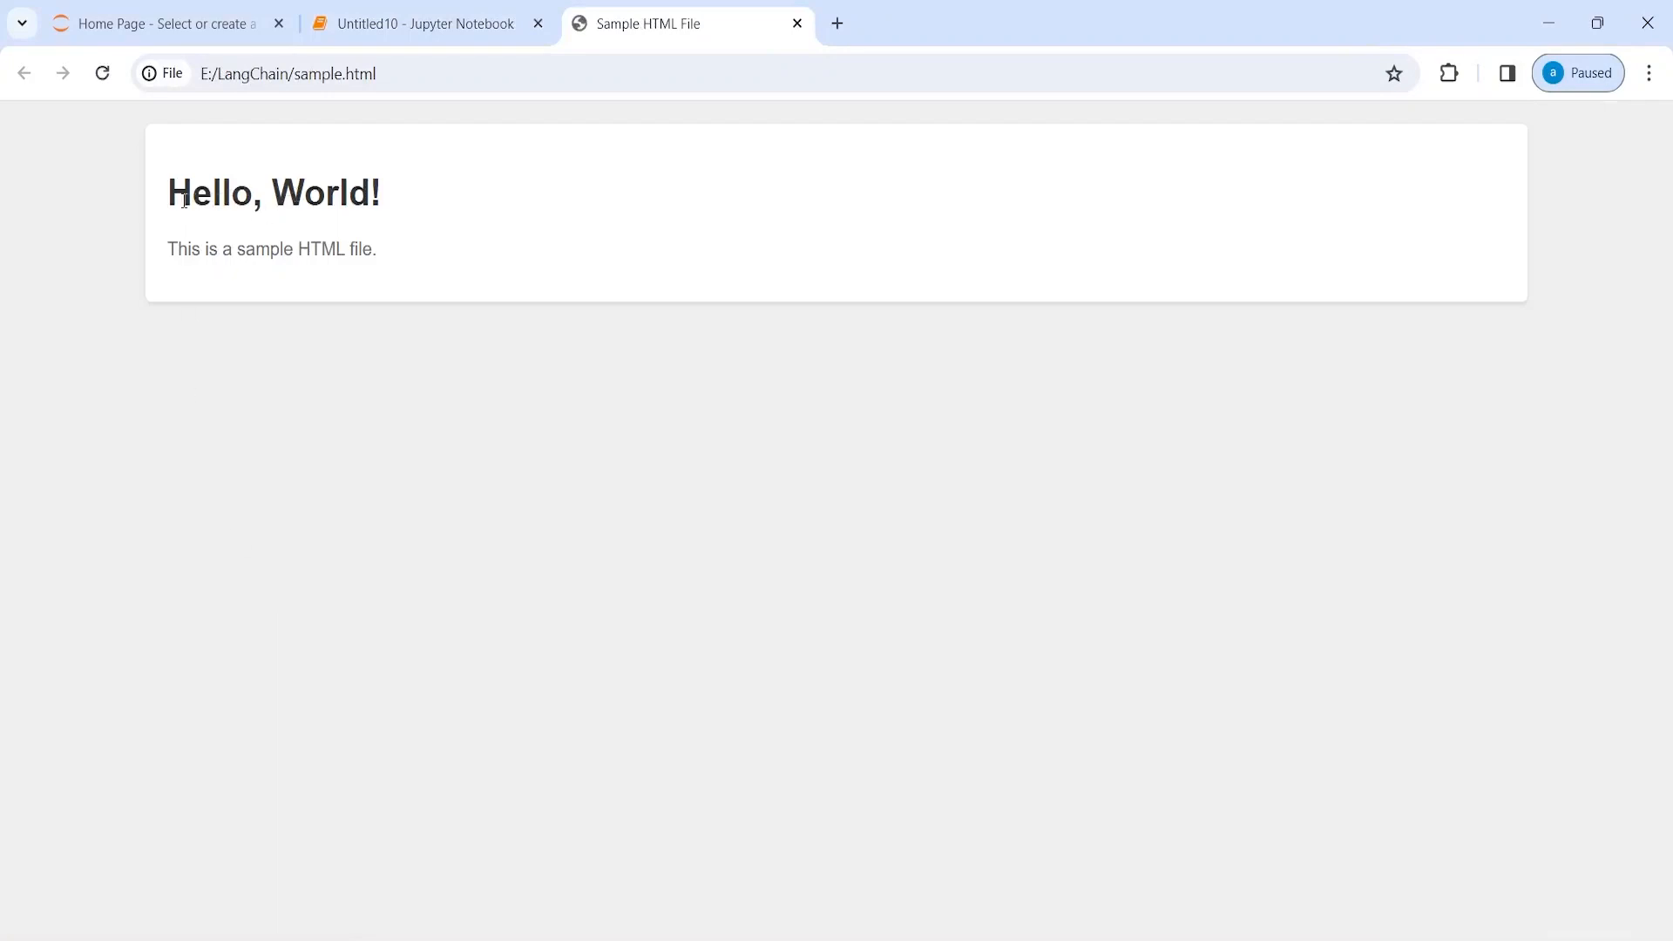
mouse_move(378, 250)
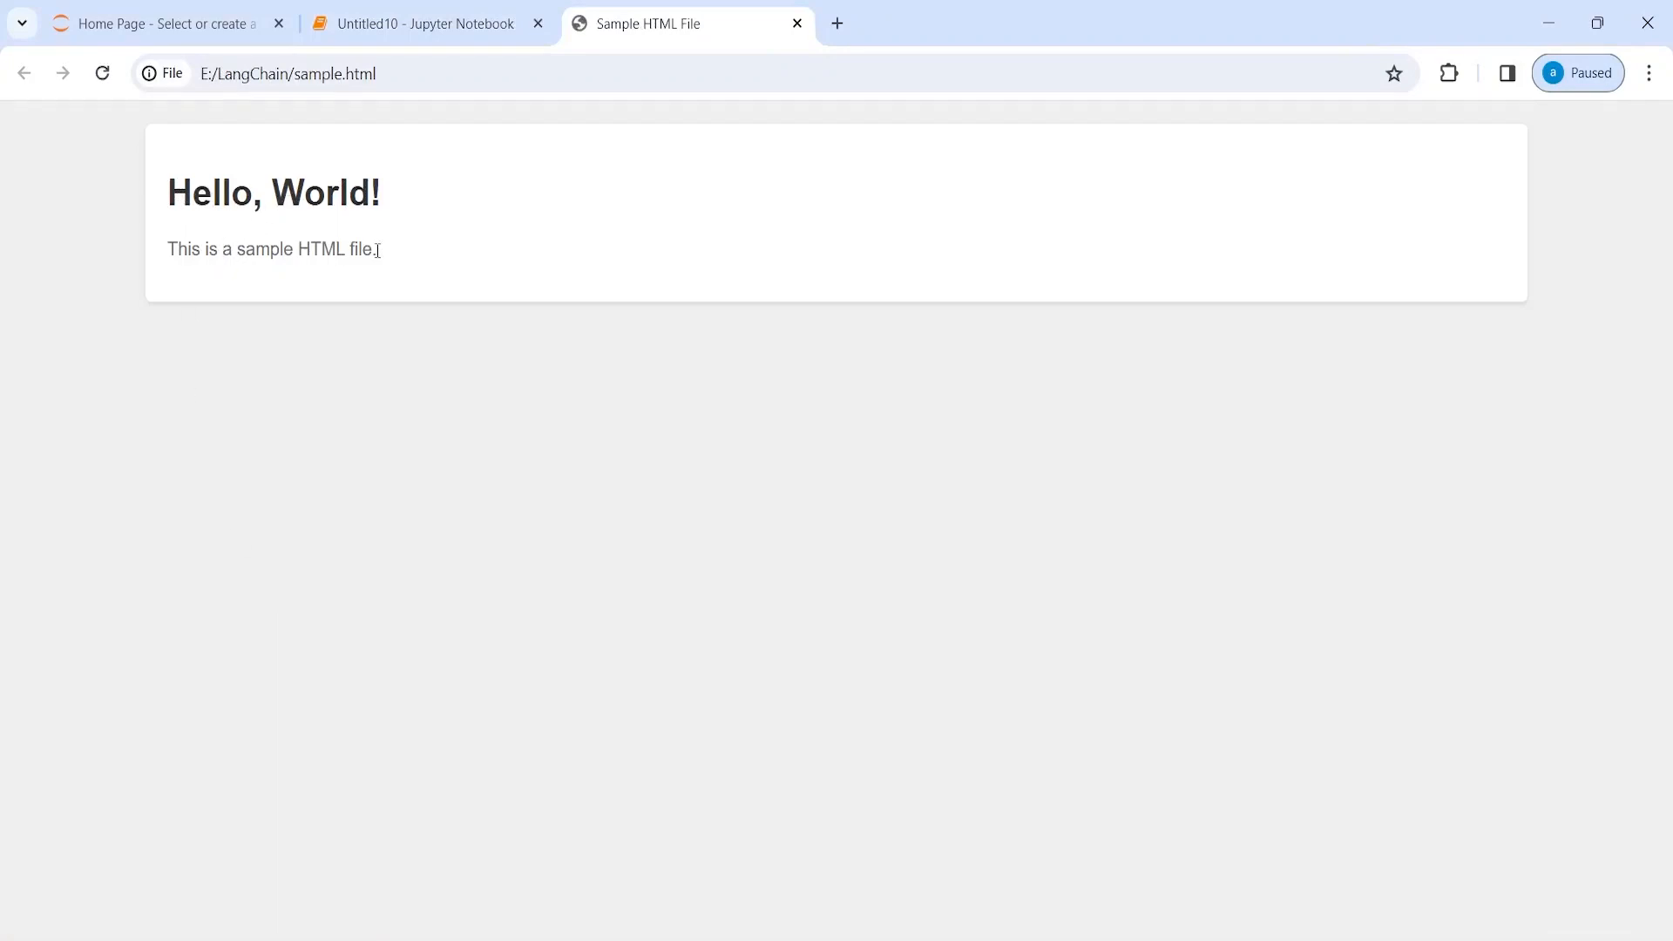
- Switch from the Sample HTML File page back to the Untitled10 notebook tab
click(426, 24)
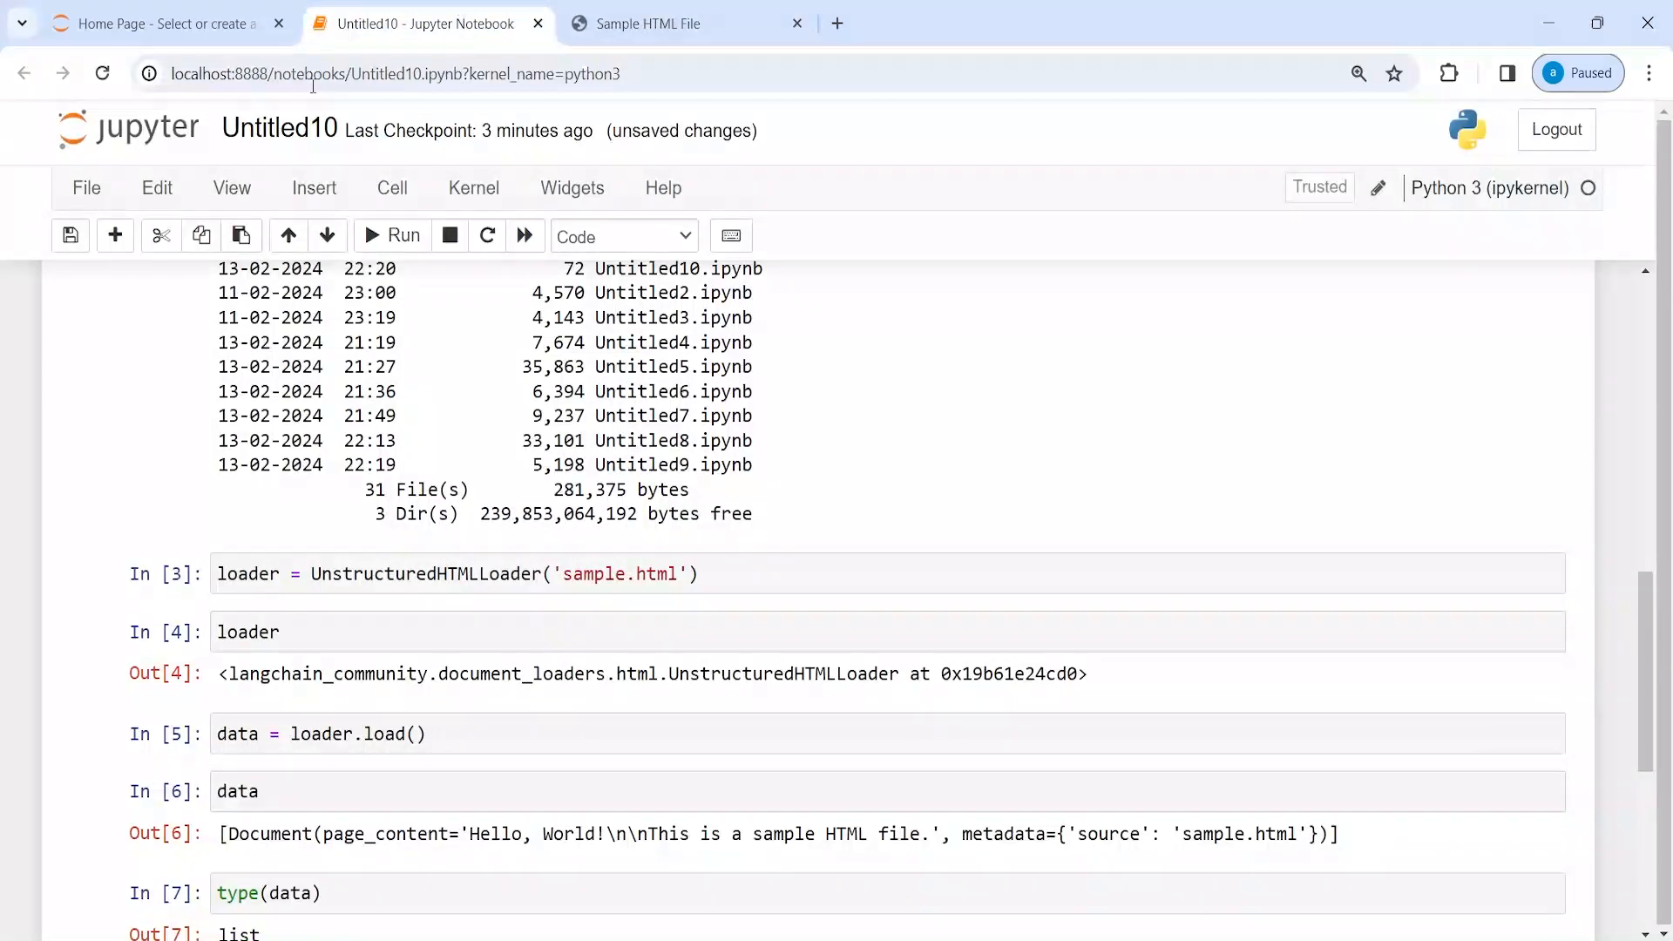